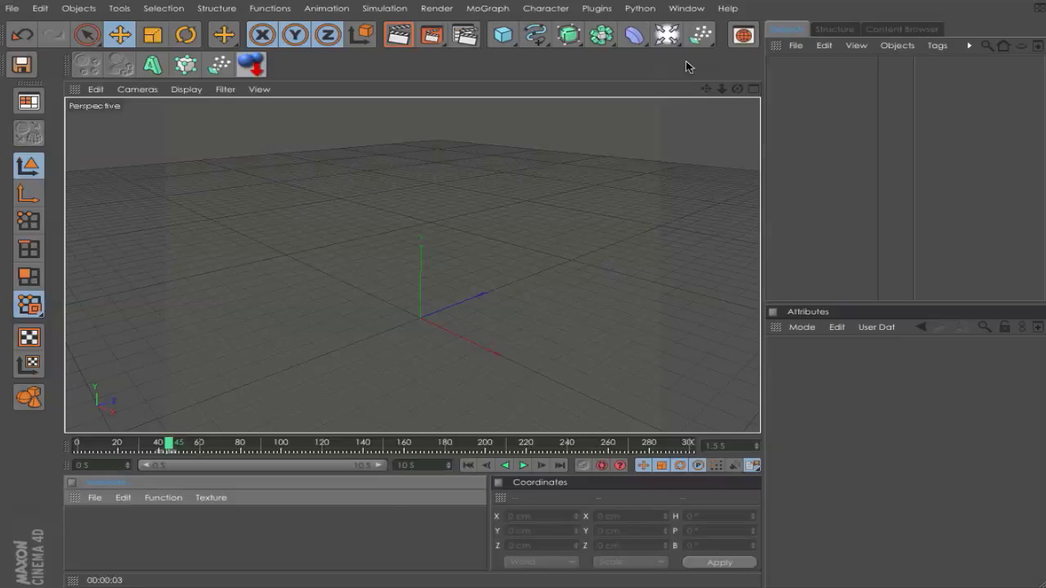
mouse_move(685, 65)
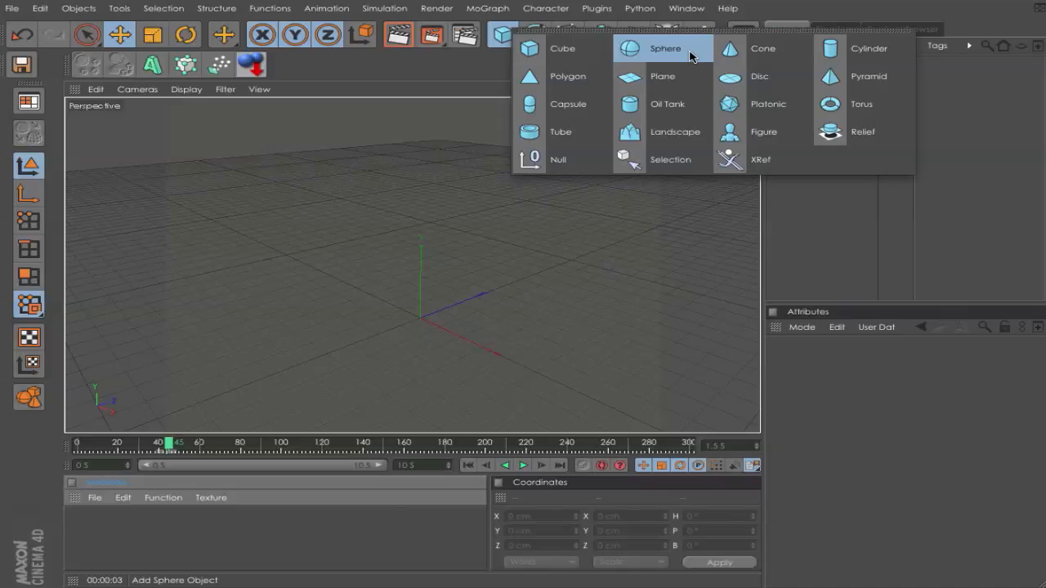
Add a default Sphere object at the scene origin
left_click(665, 49)
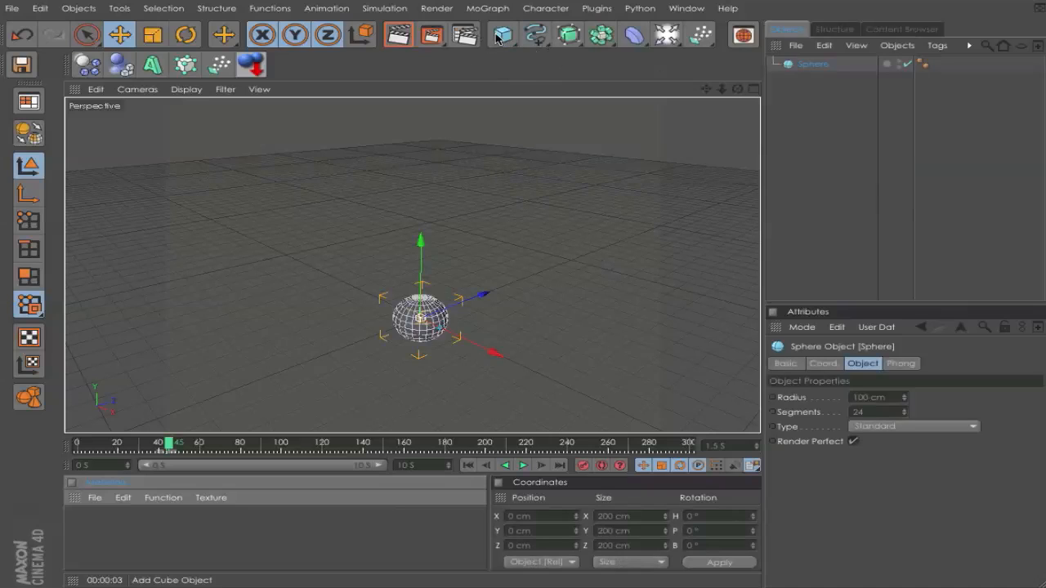
left_click(501, 34)
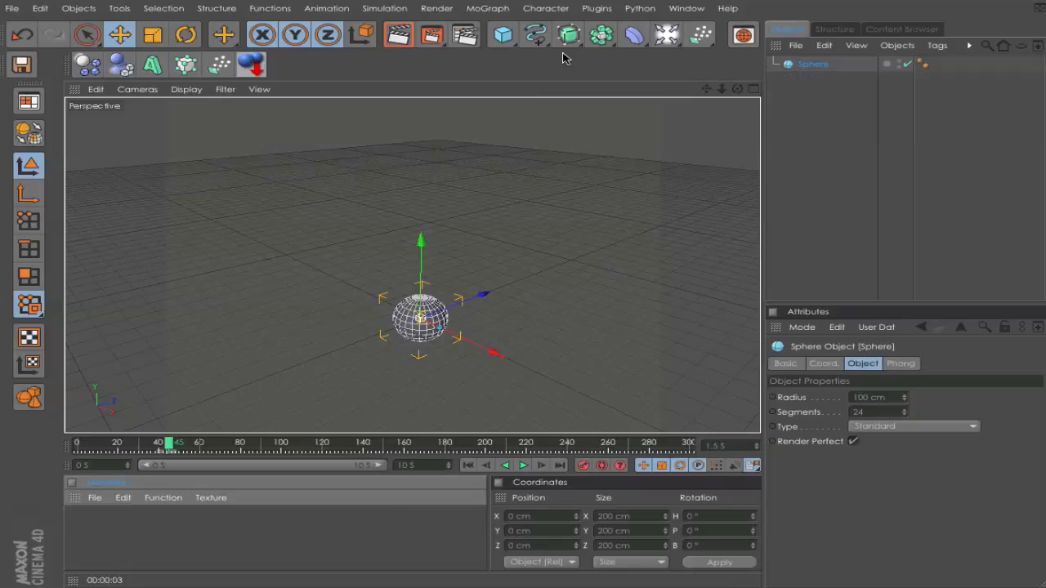
Add a MoGraph Cloner, parent the sphere under it and set its mode to Grid Array
left_click(487, 8)
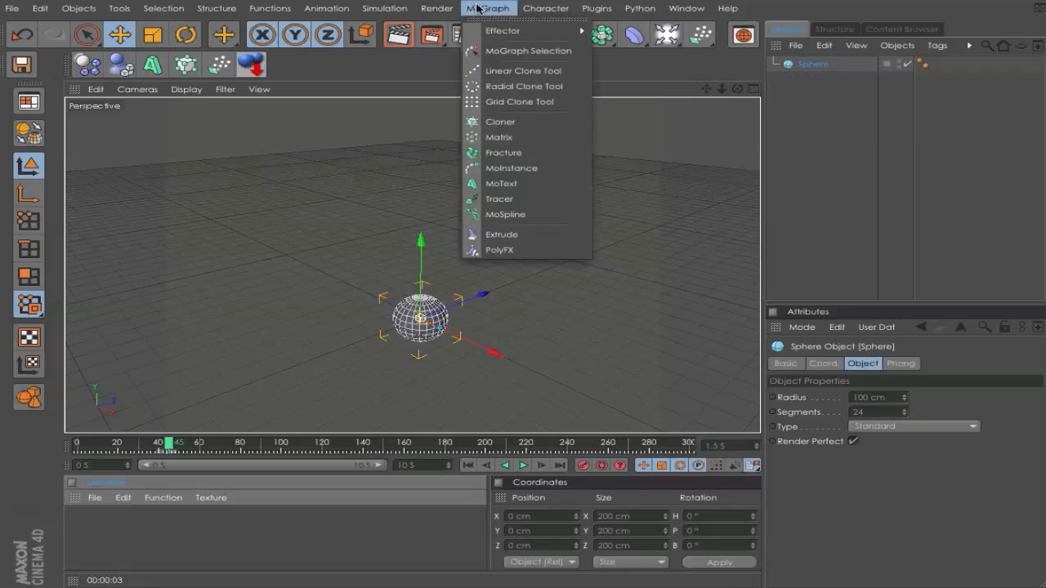
left_click(500, 121)
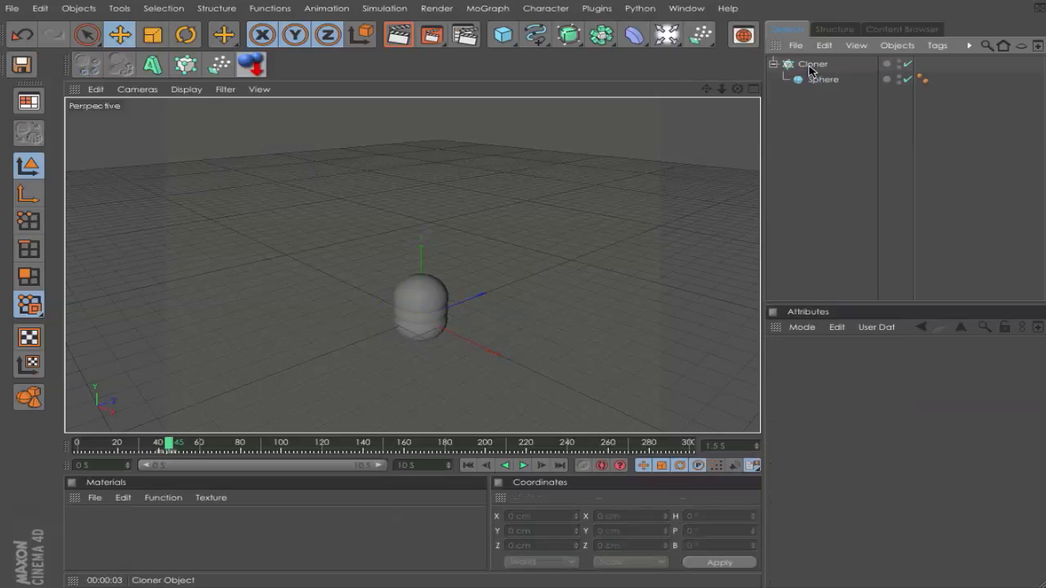
left_click(813, 64)
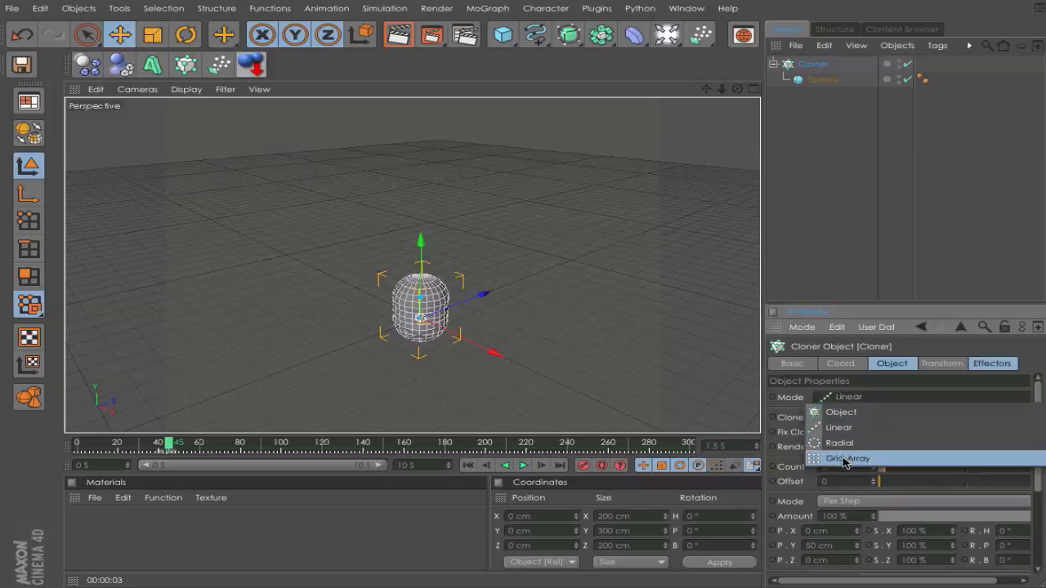
left_click(846, 457)
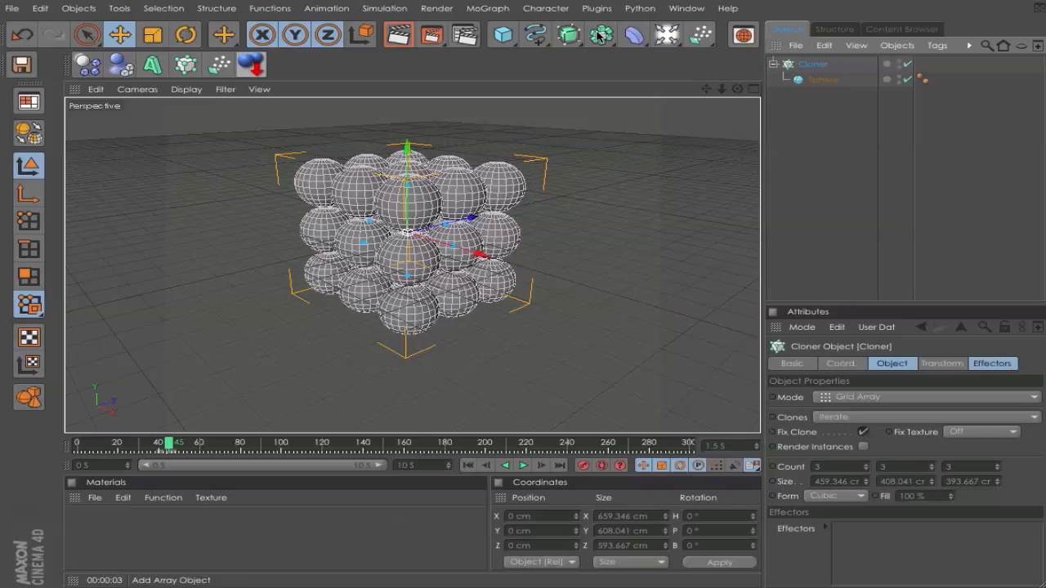
mouse_move(601, 35)
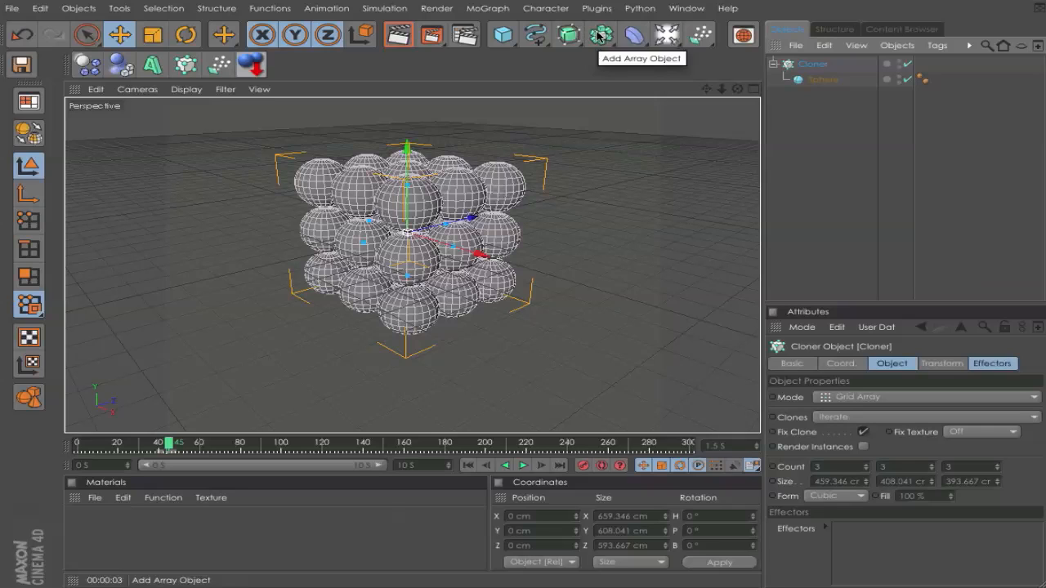
Wrap the Cloner in a Metaball with Hull Value 270% and Editor Subdivision 10 cm
left_click(601, 35)
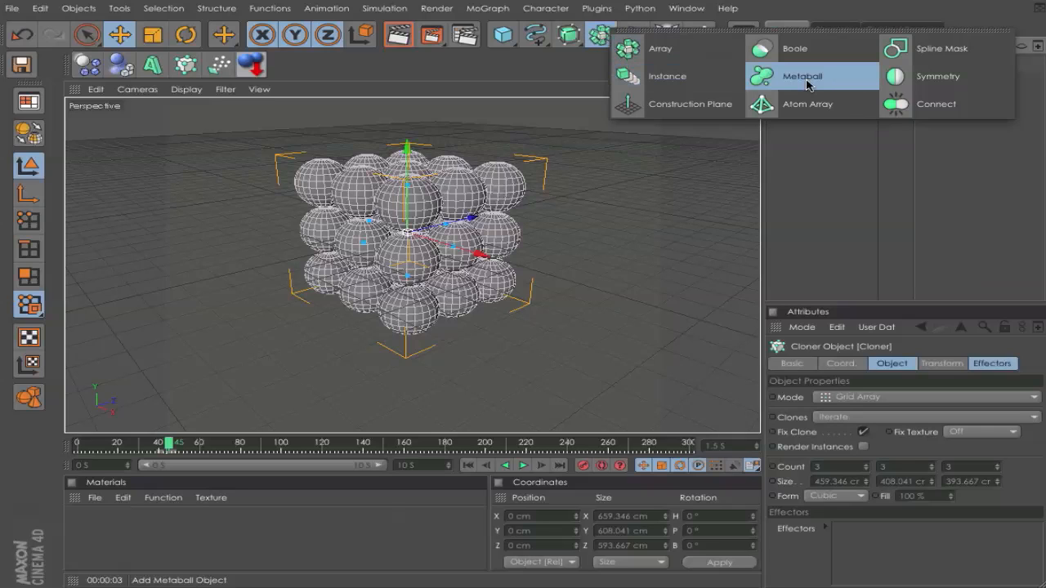
left_click(800, 77)
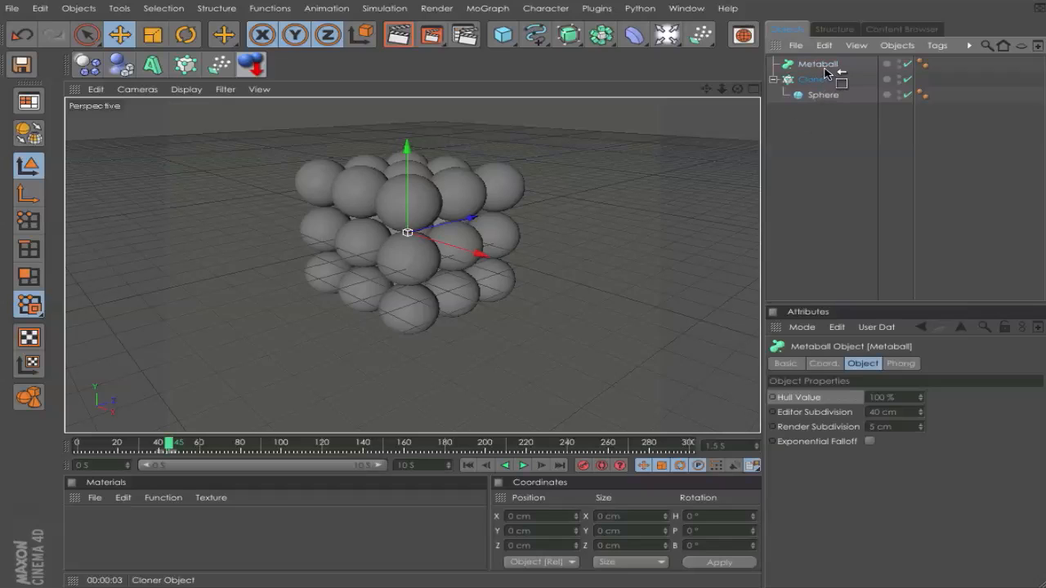
left_click(812, 79)
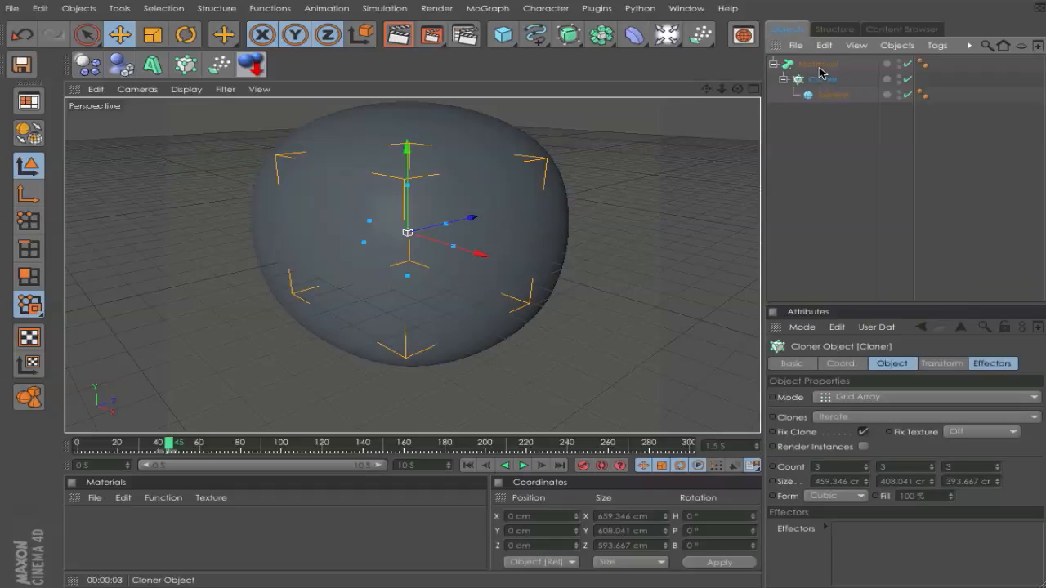
left_click(817, 64)
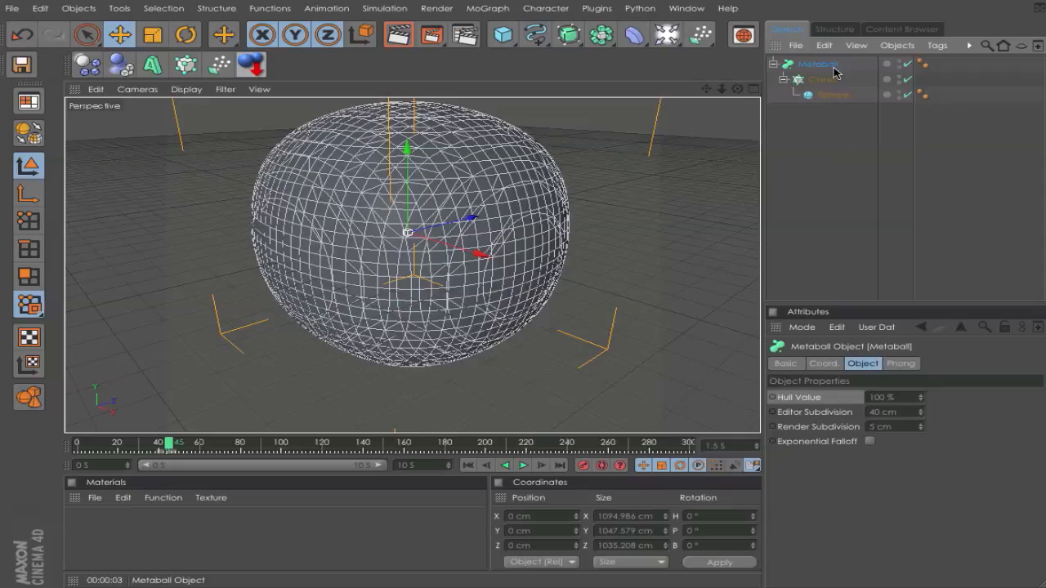
mouse_move(899, 382)
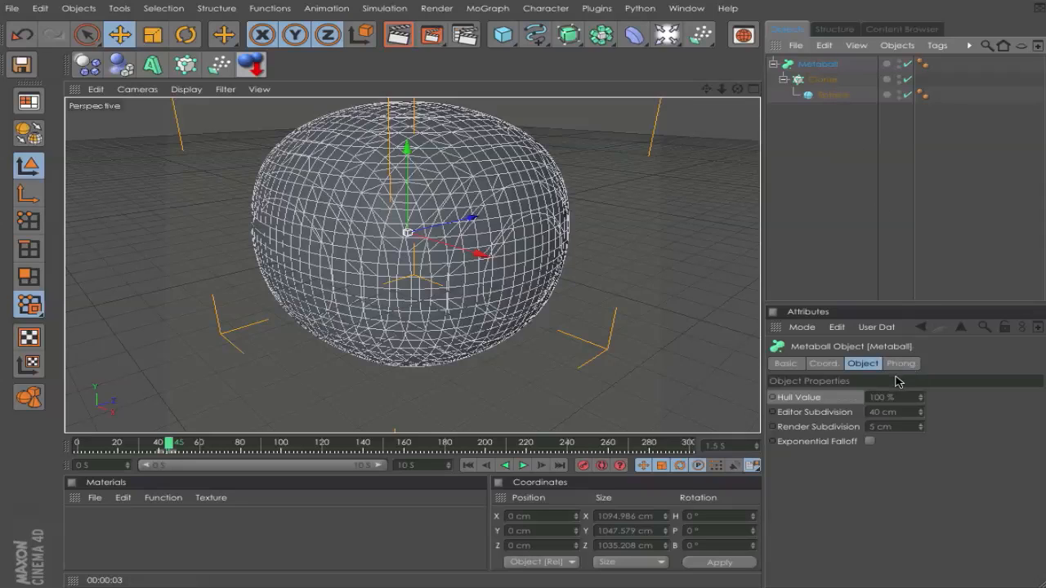
mouse_move(785, 405)
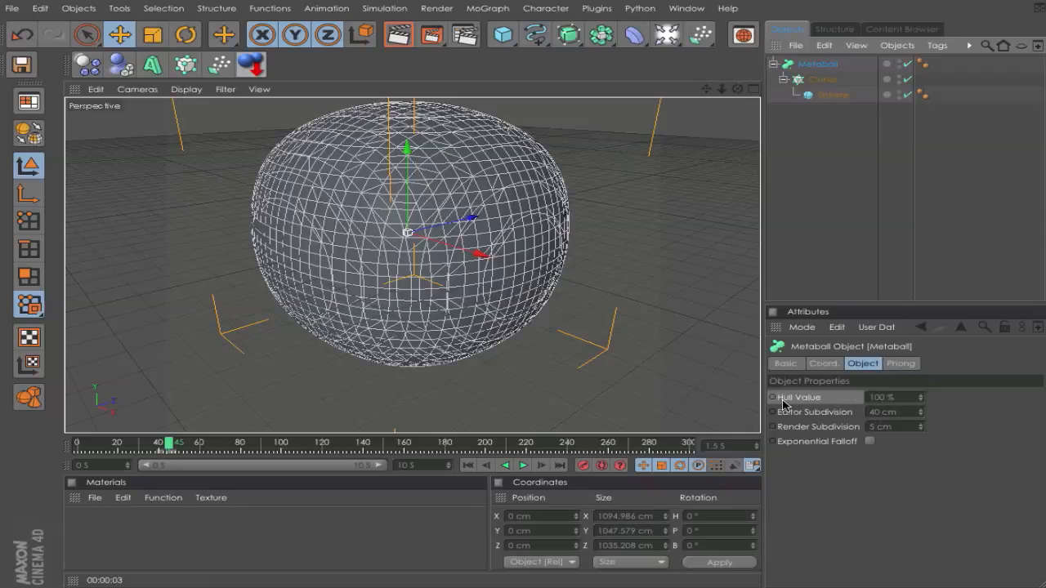
triple_click(891, 397)
type("270")
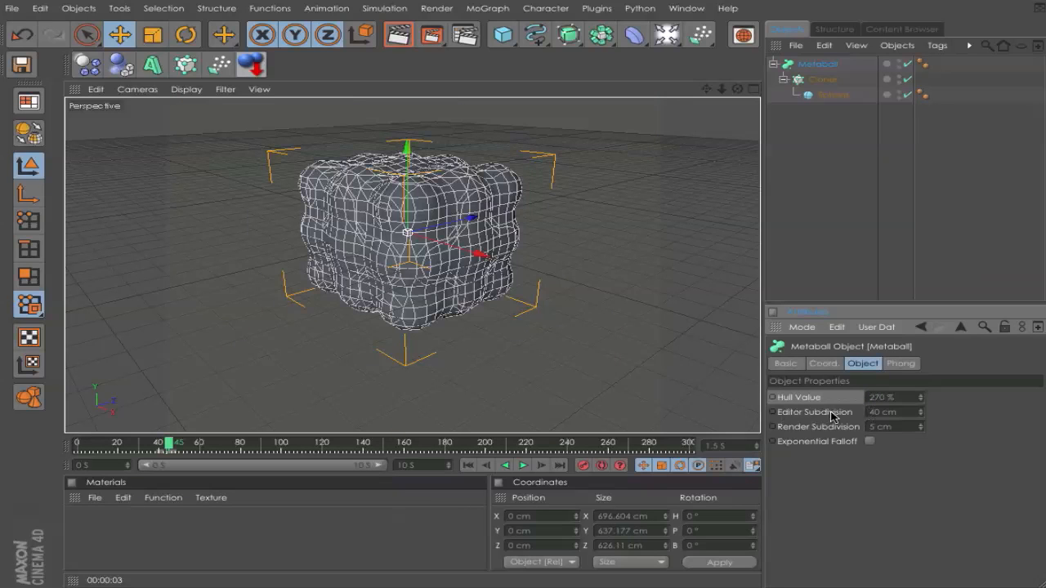
triple_click(890, 412)
type("10")
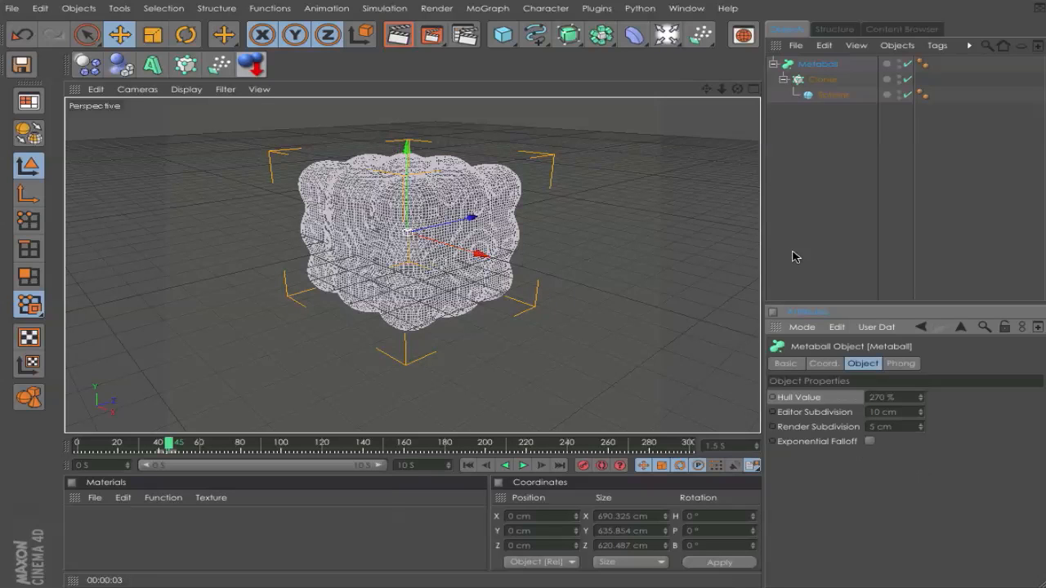
Add a Random effector to the Cloner so the fused blob becomes irregular and bubbly
left_click(824, 79)
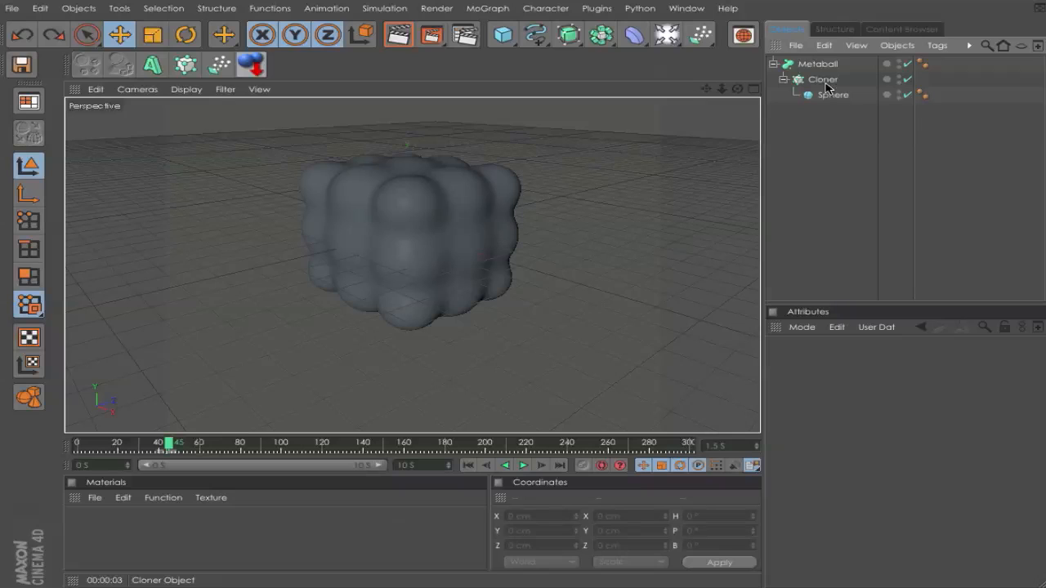
left_click(824, 79)
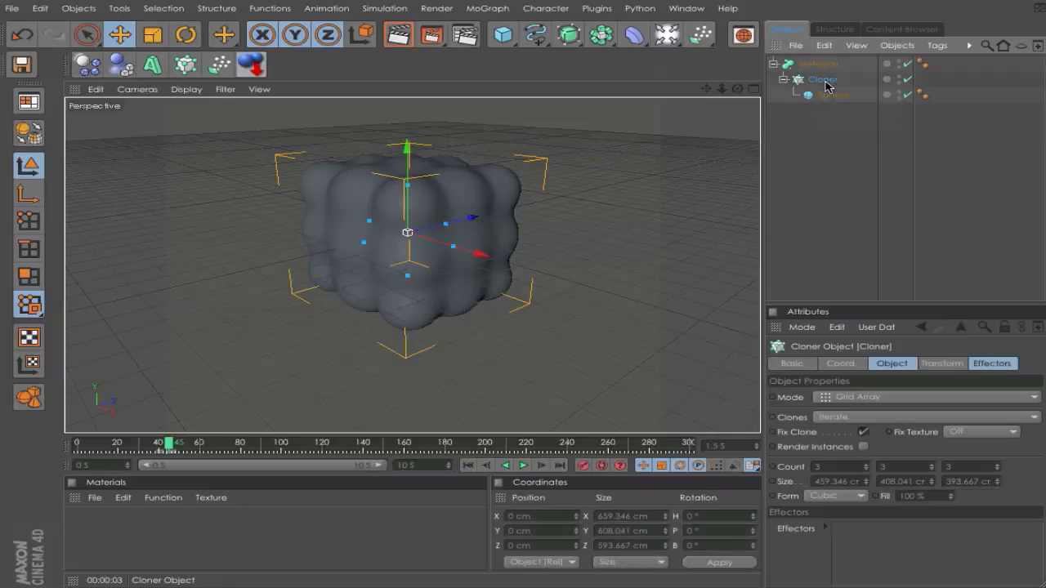
left_click(487, 8)
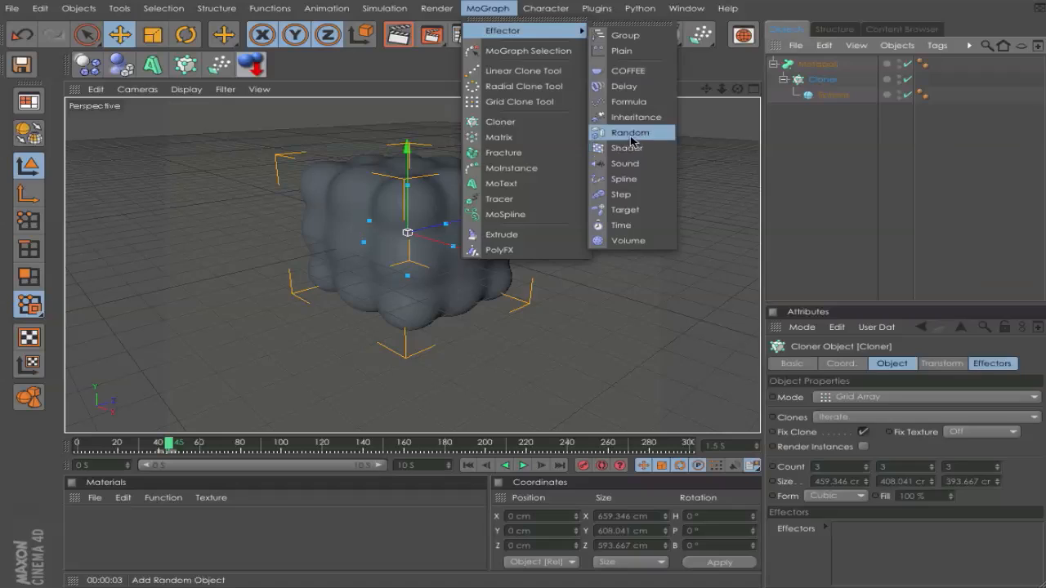
left_click(630, 133)
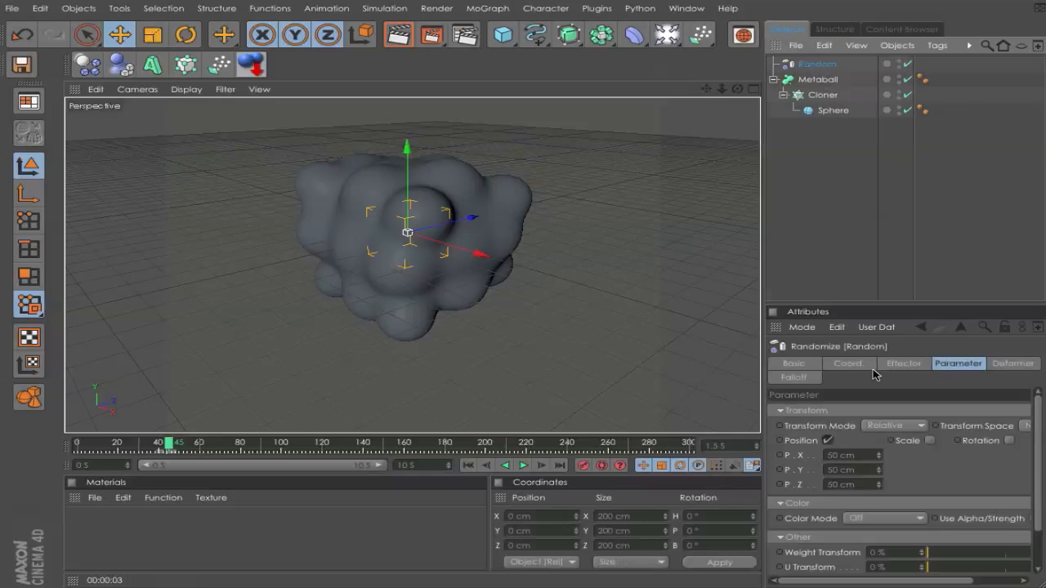
mouse_move(958, 366)
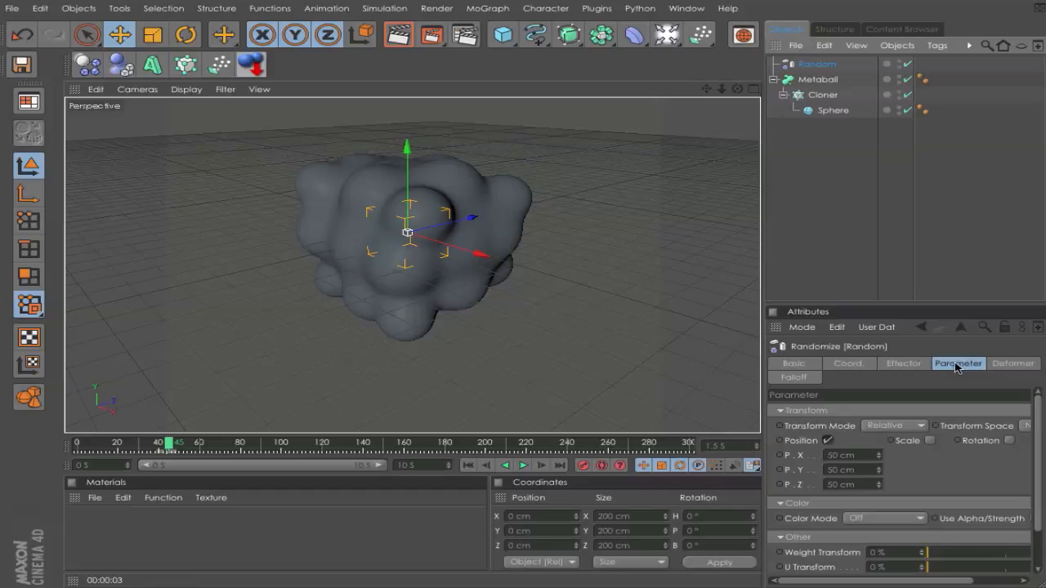
left_click(928, 441)
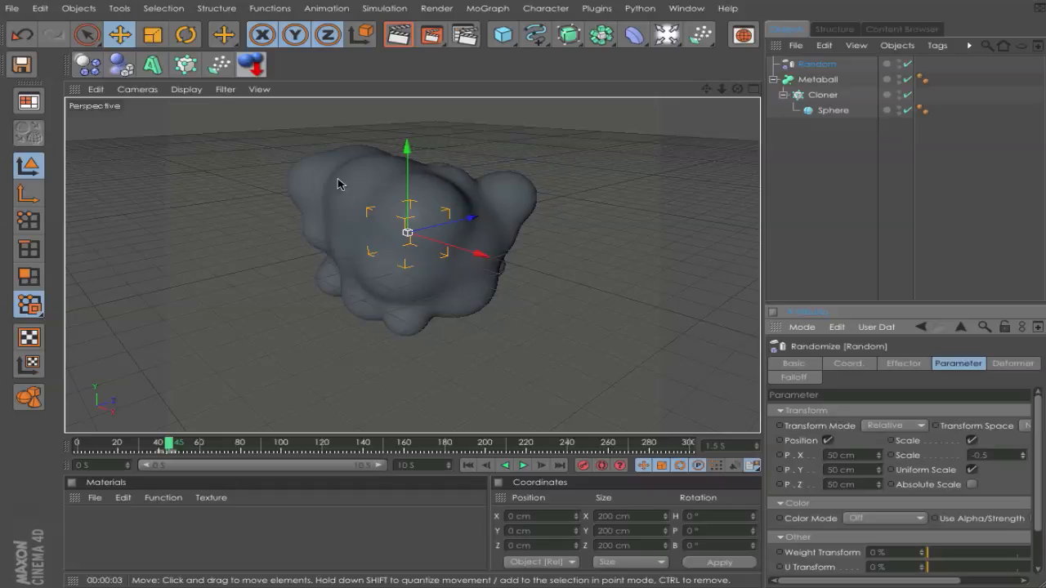
left_click(818, 78)
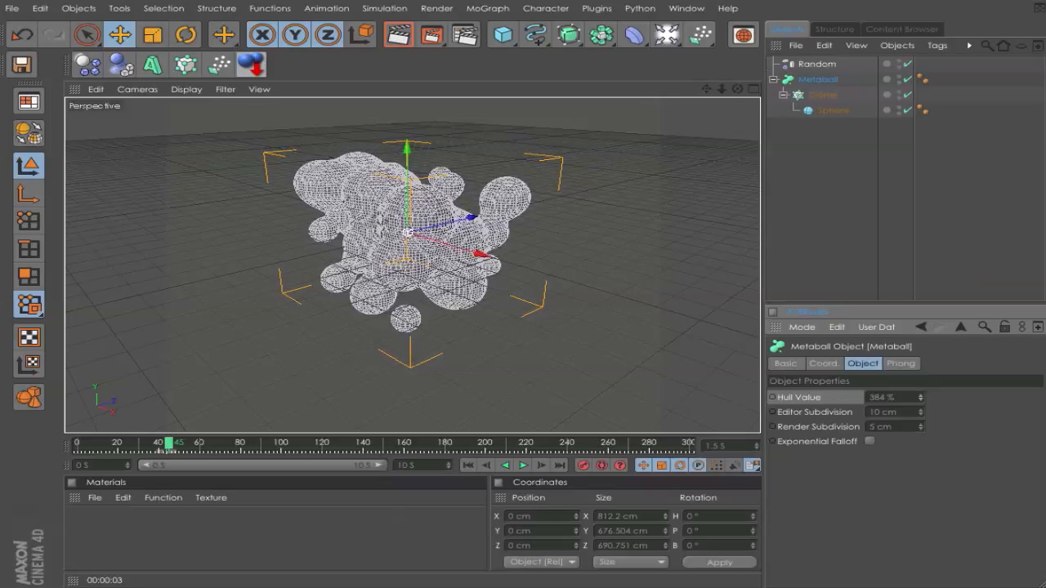
left_click(817, 64)
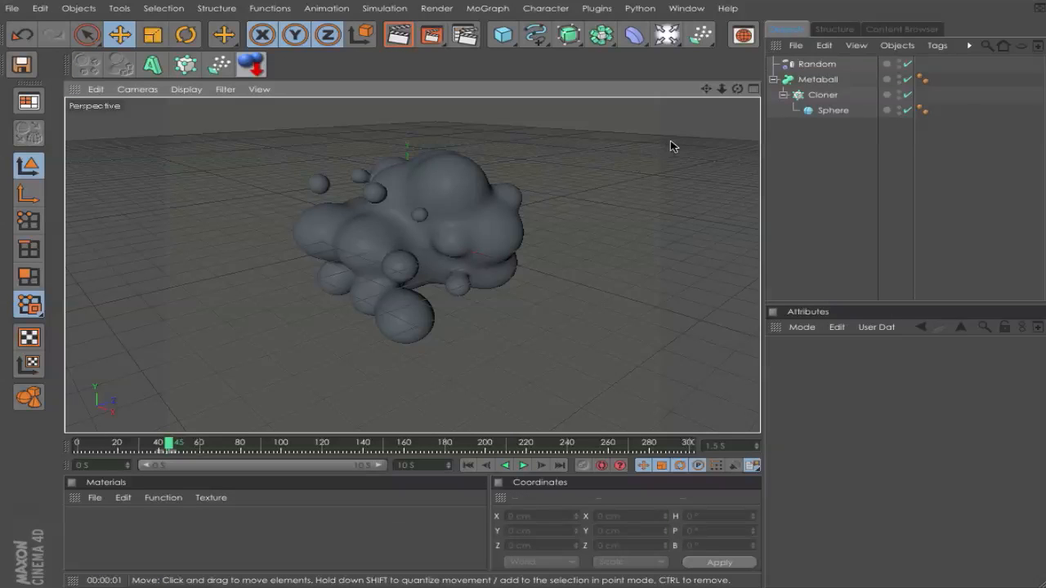
mouse_move(683, 136)
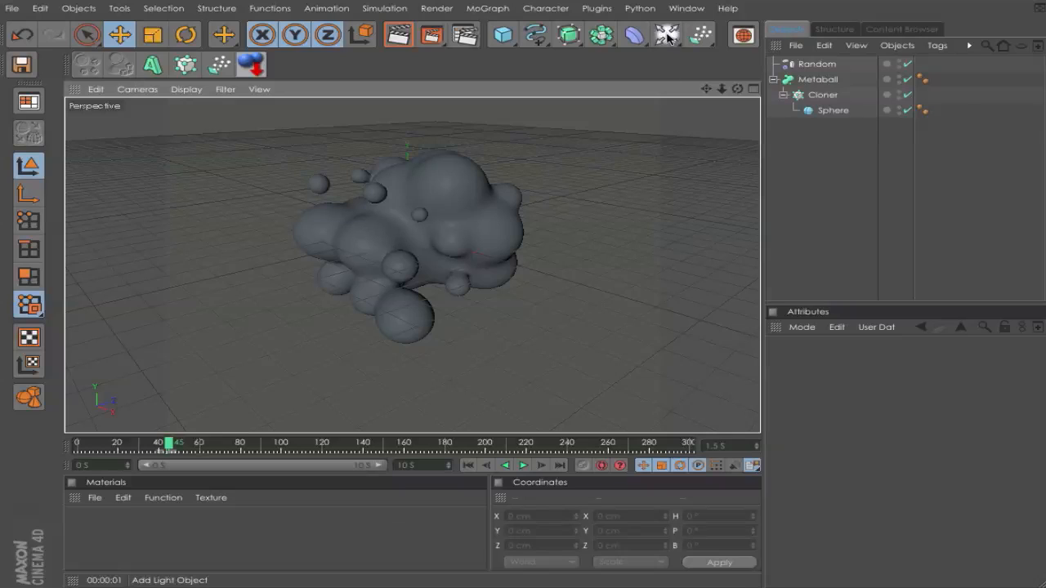
Add a Floor object and a Background object to the scene
left_click(665, 34)
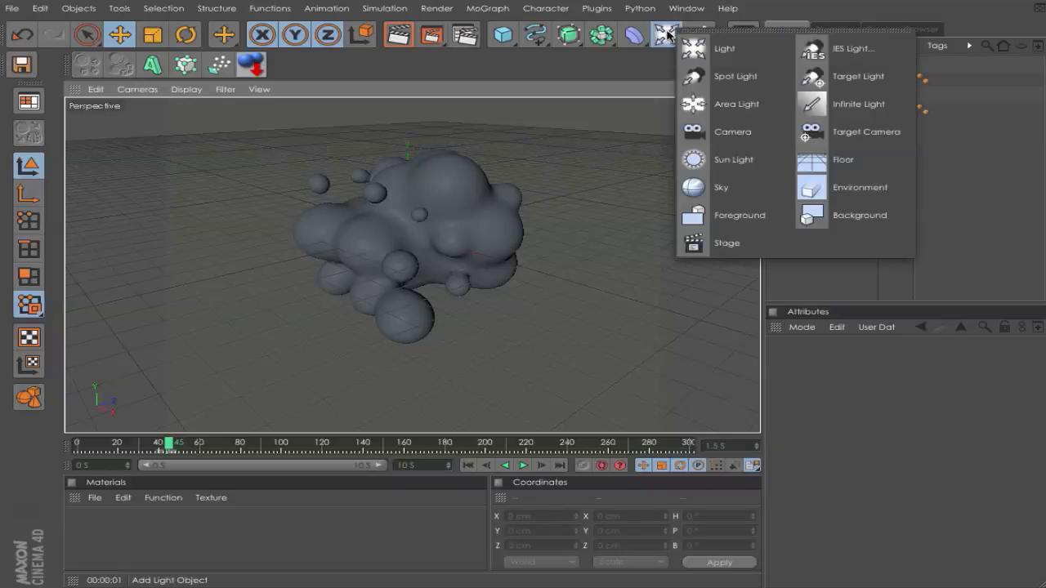
left_click(843, 160)
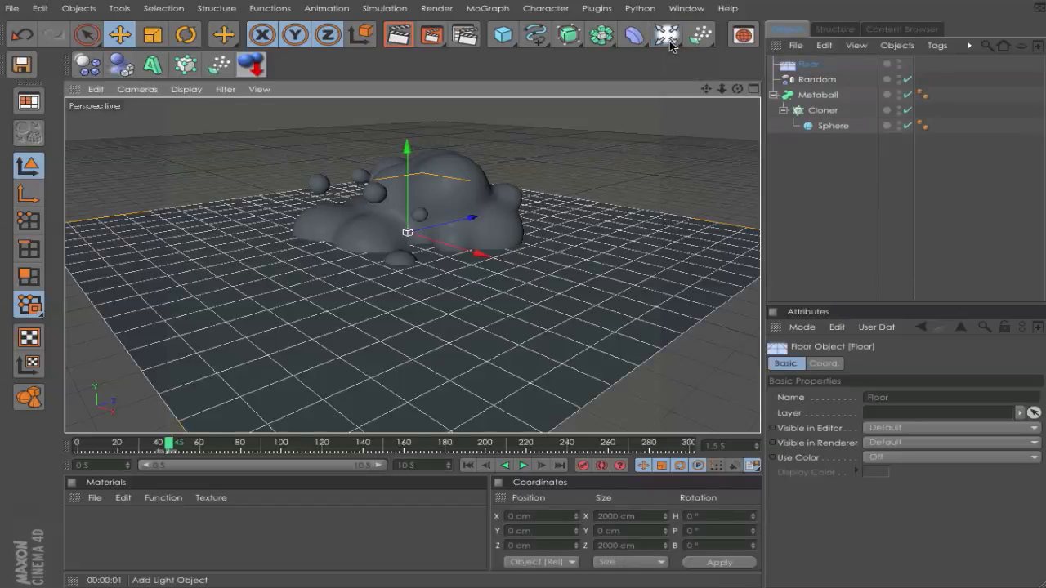
left_click(667, 34)
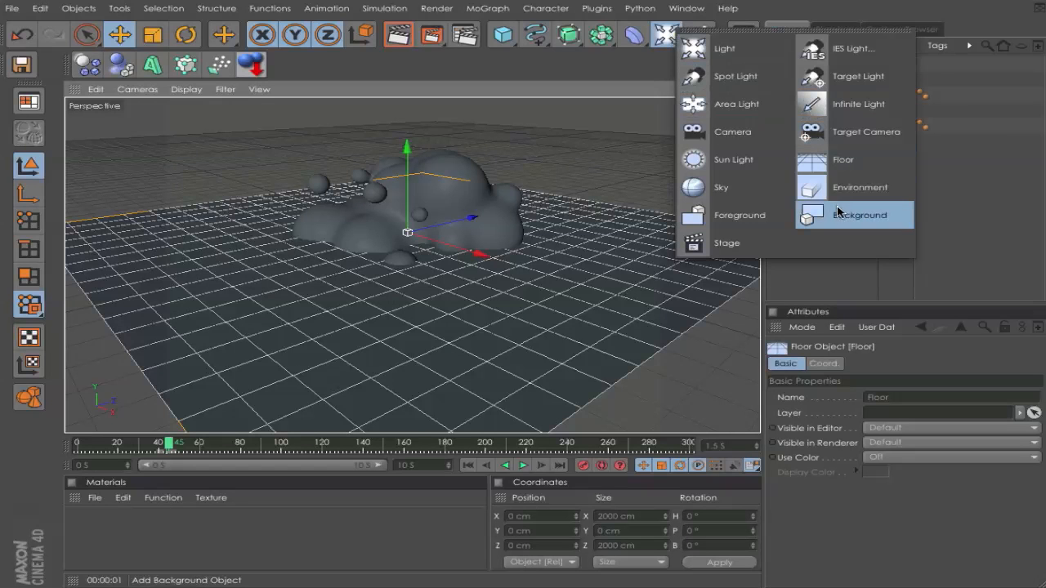
left_click(859, 216)
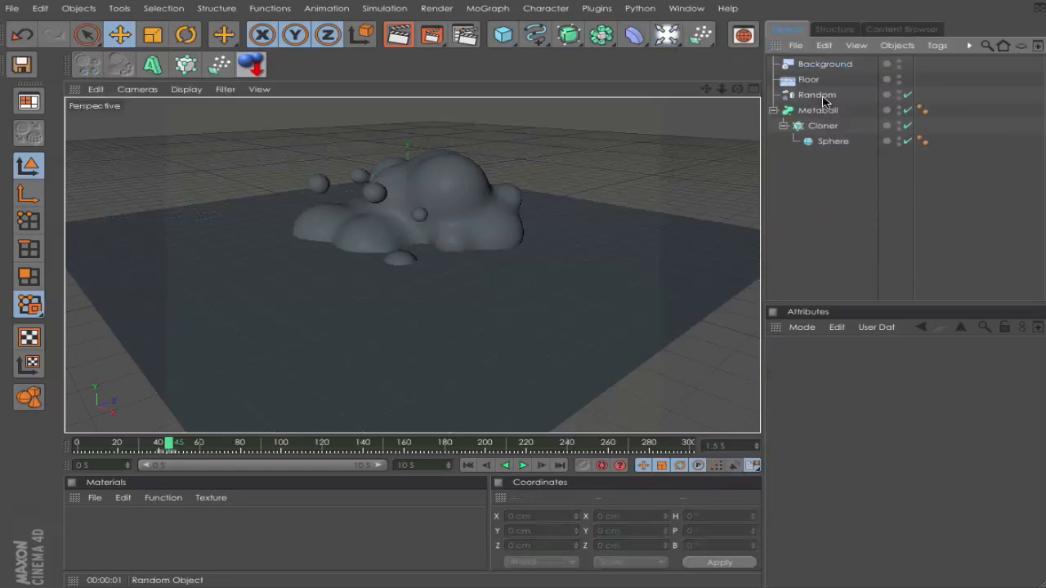
mouse_move(808, 79)
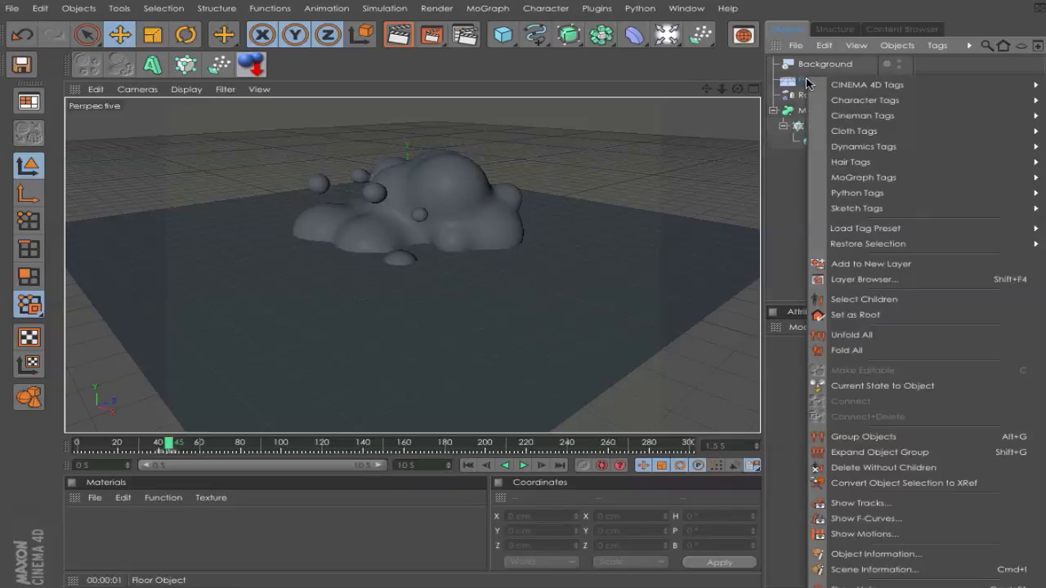
Attach a Compositing tag to the Floor
left_click(868, 85)
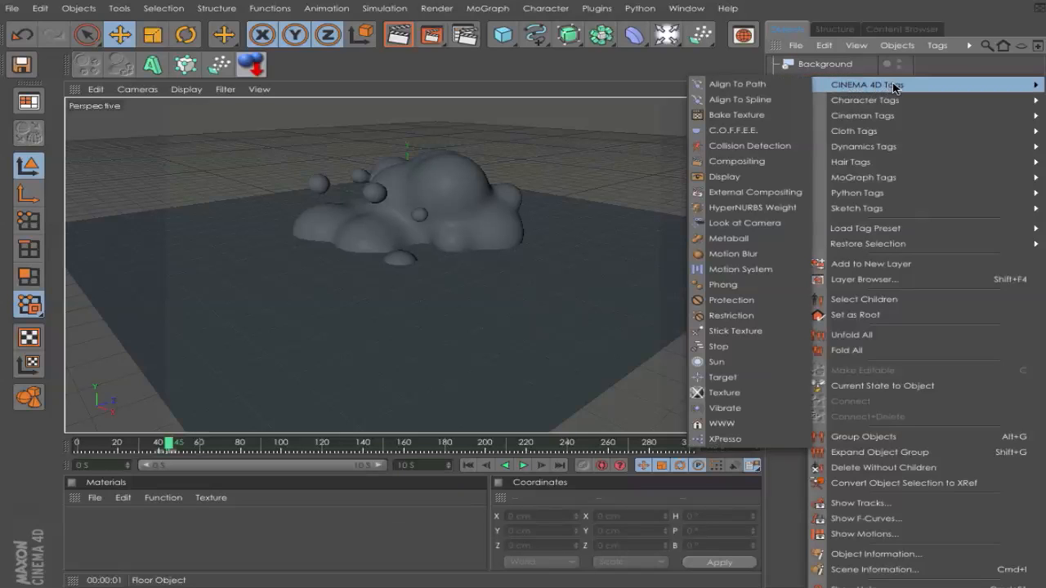
mouse_move(735, 162)
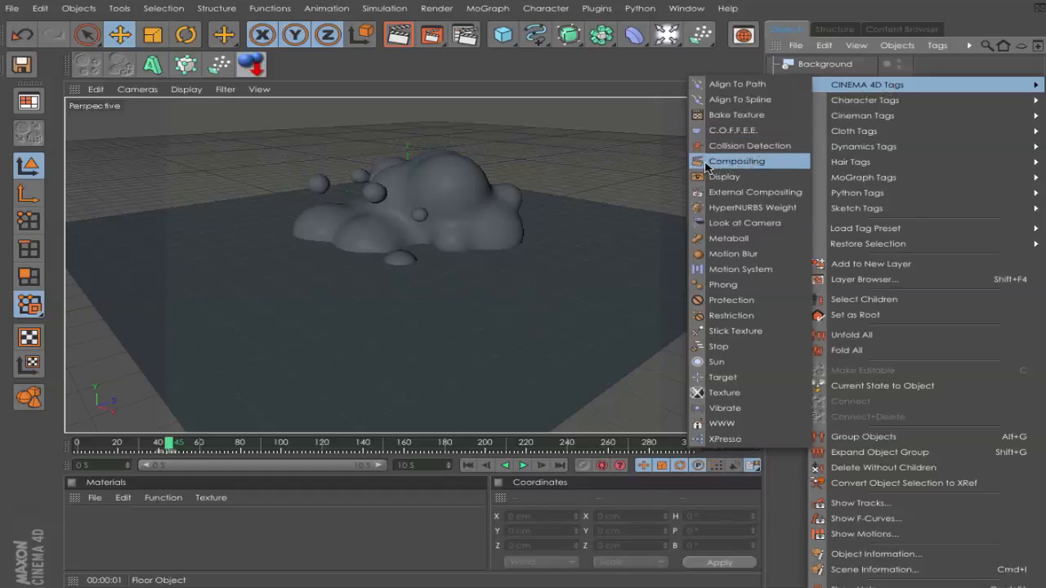
left_click(735, 162)
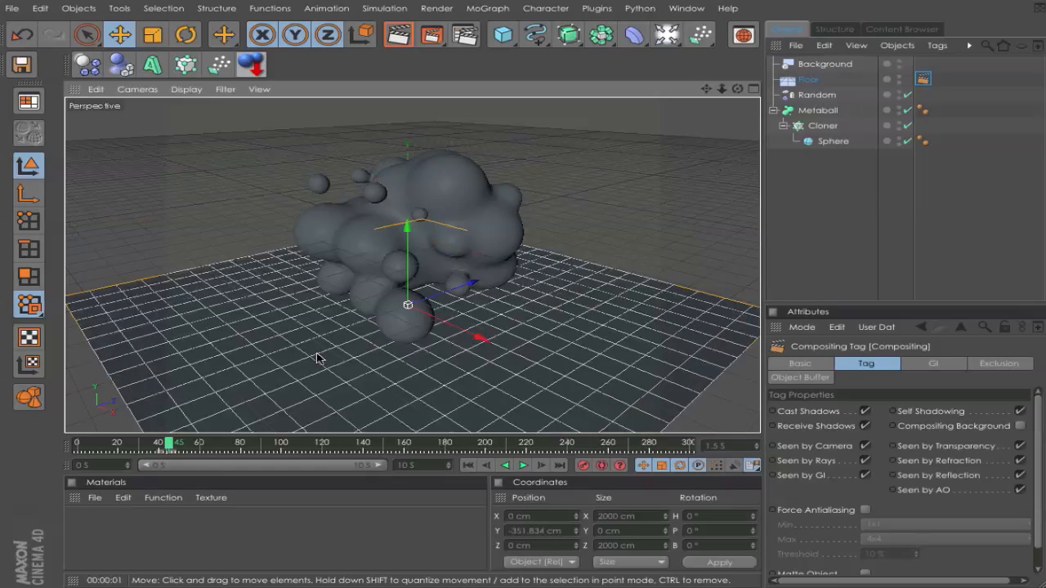
left_click(95, 497)
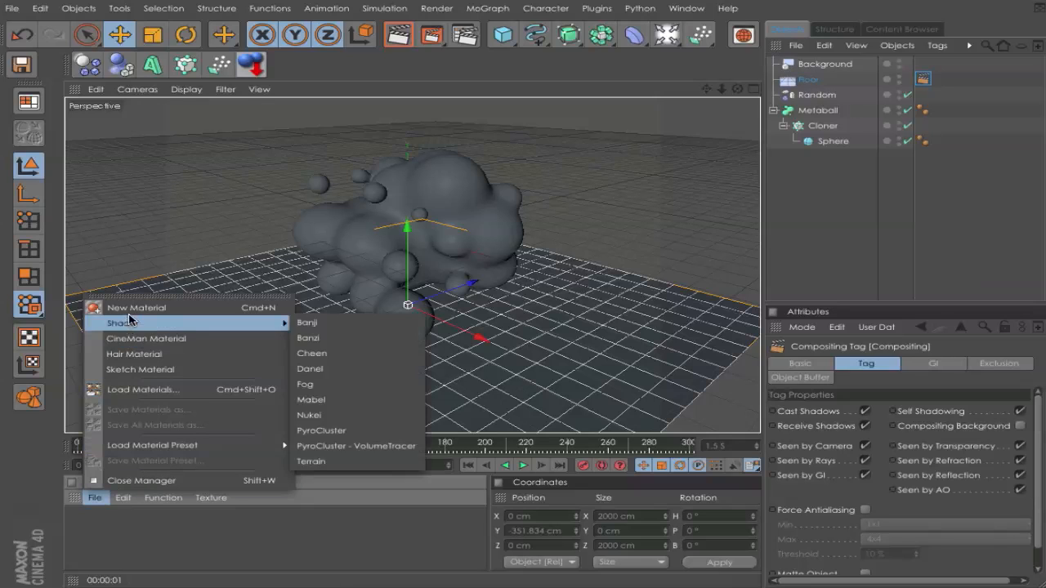
Create a new material with a Gradient in its colour channel set to 2D - Circular
left_click(137, 307)
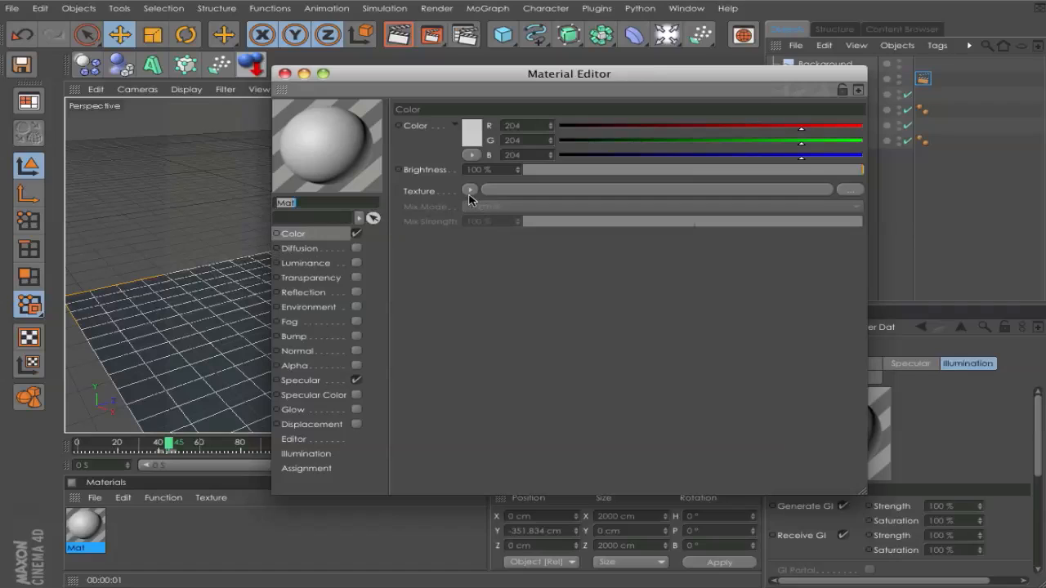
left_click(471, 190)
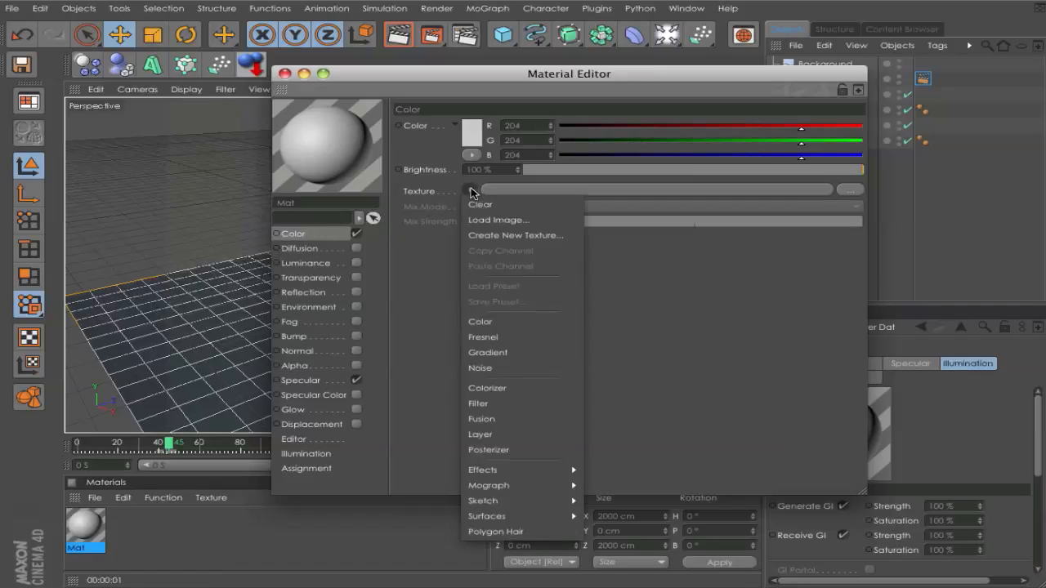
mouse_move(487, 353)
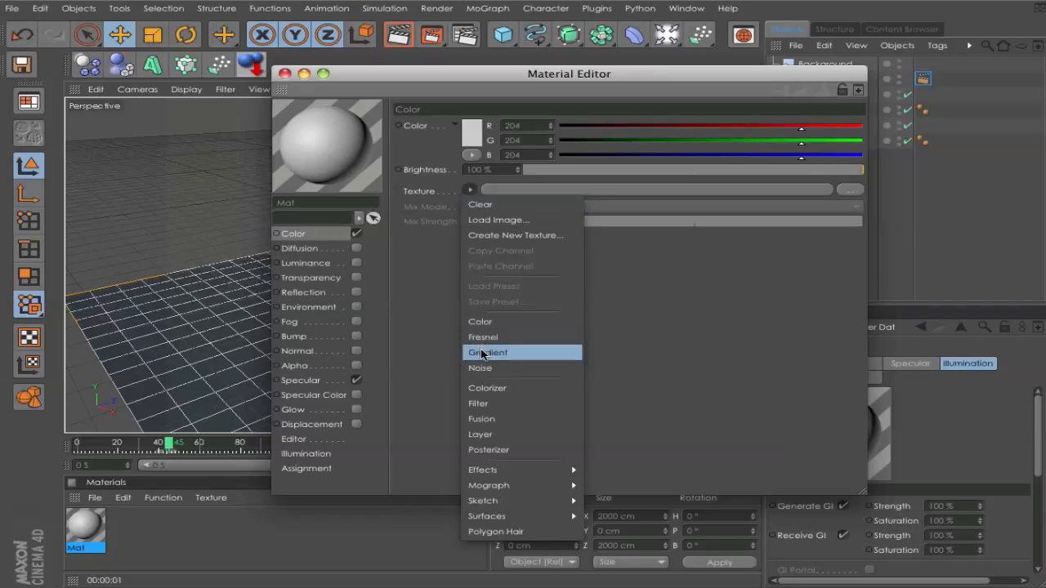
left_click(487, 353)
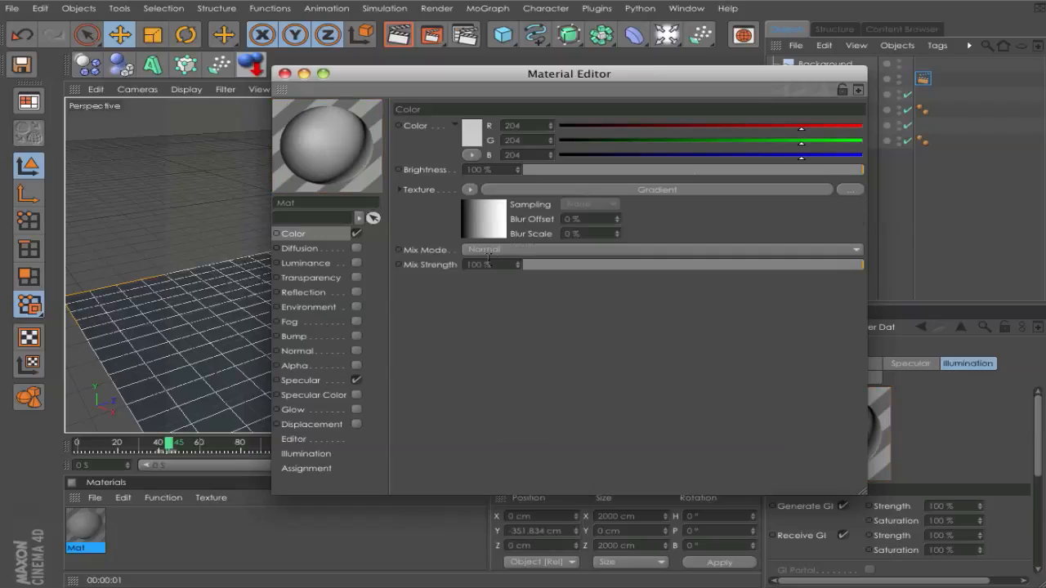
mouse_move(478, 219)
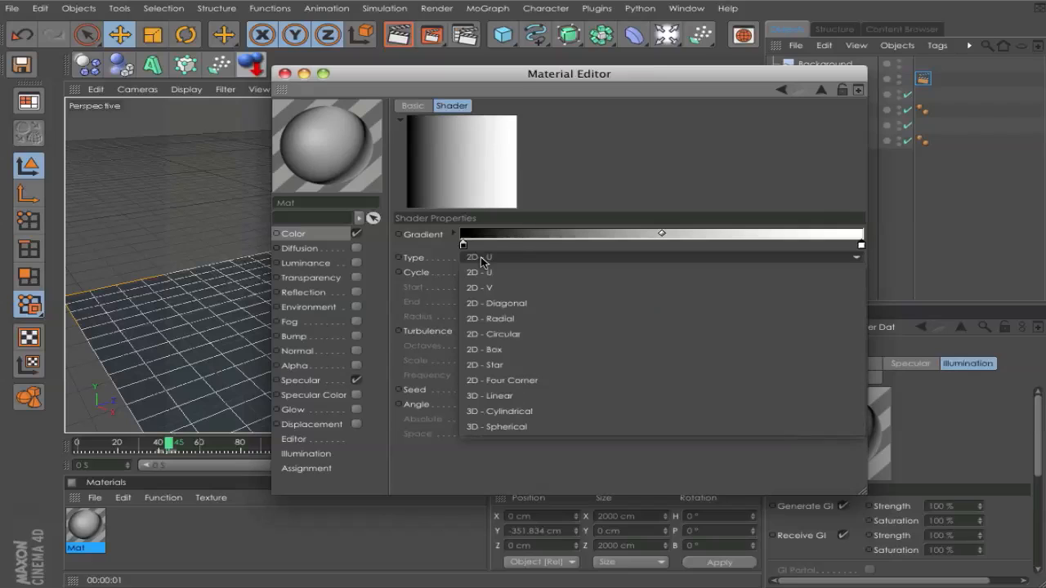
mouse_move(494, 334)
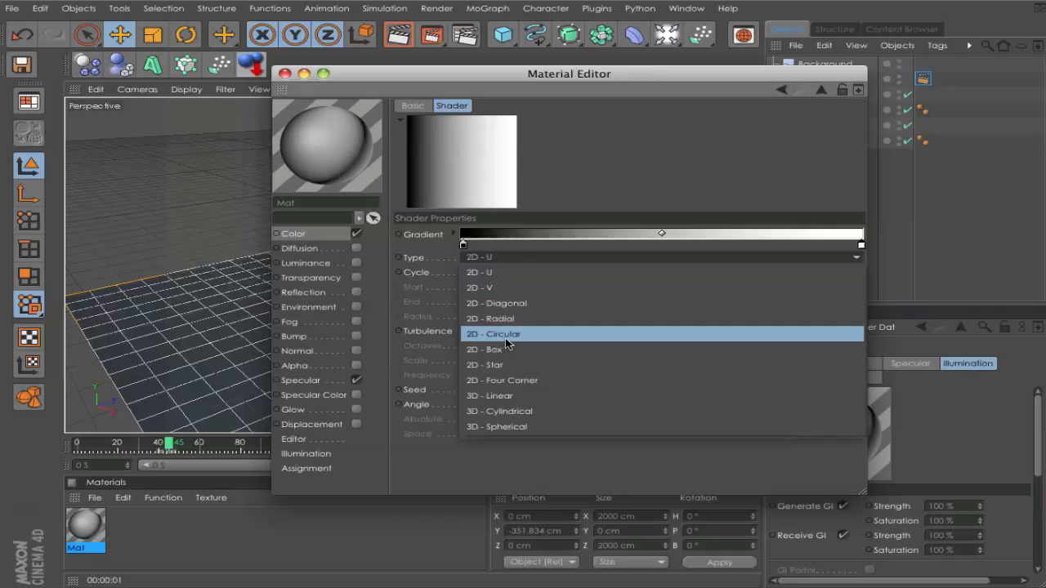
left_click(494, 333)
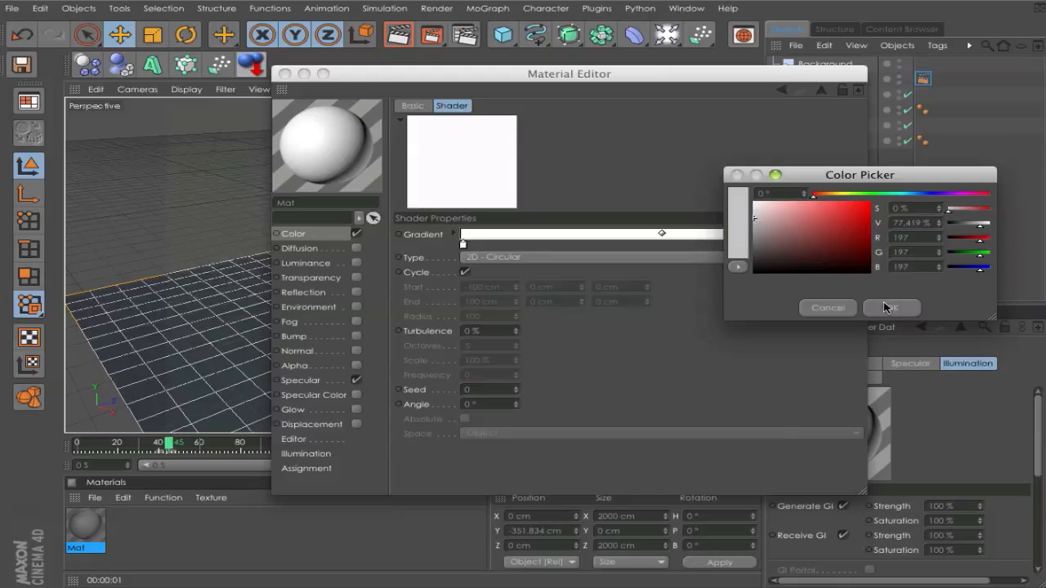
Set the gradient knots to light grey/white and close the Material Editor
left_click(891, 307)
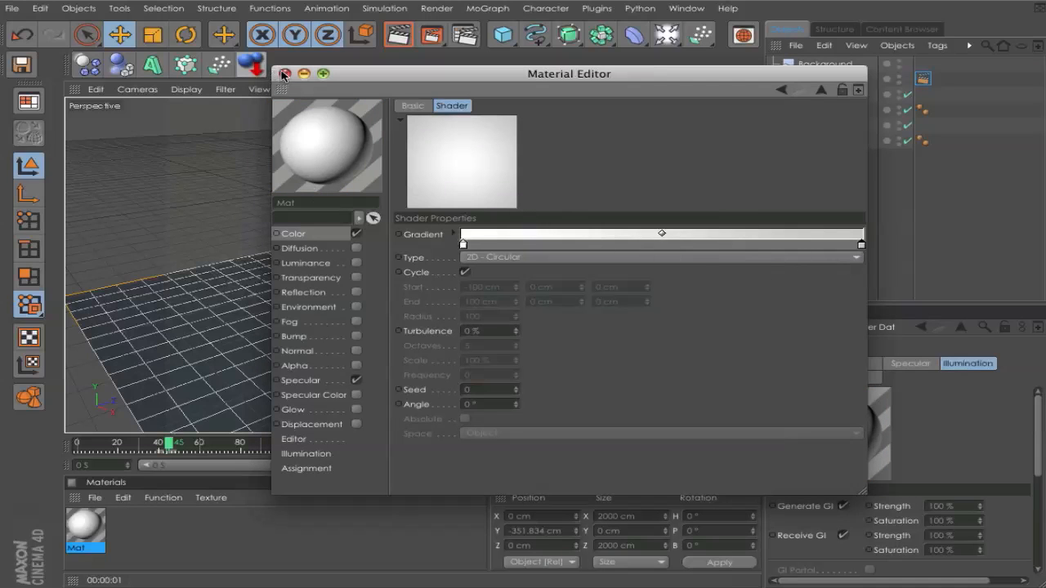
left_click(285, 73)
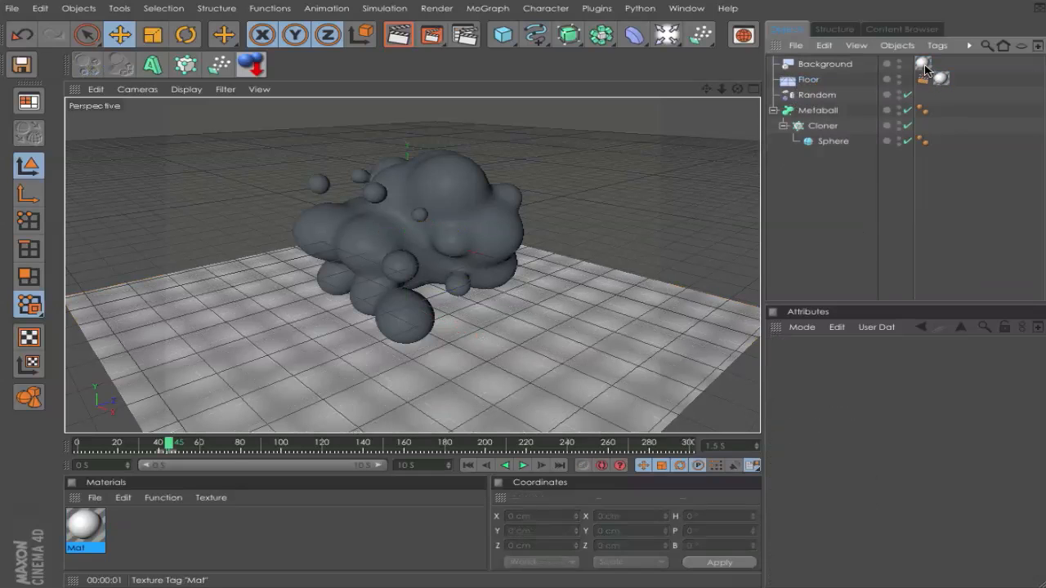
mouse_move(923, 69)
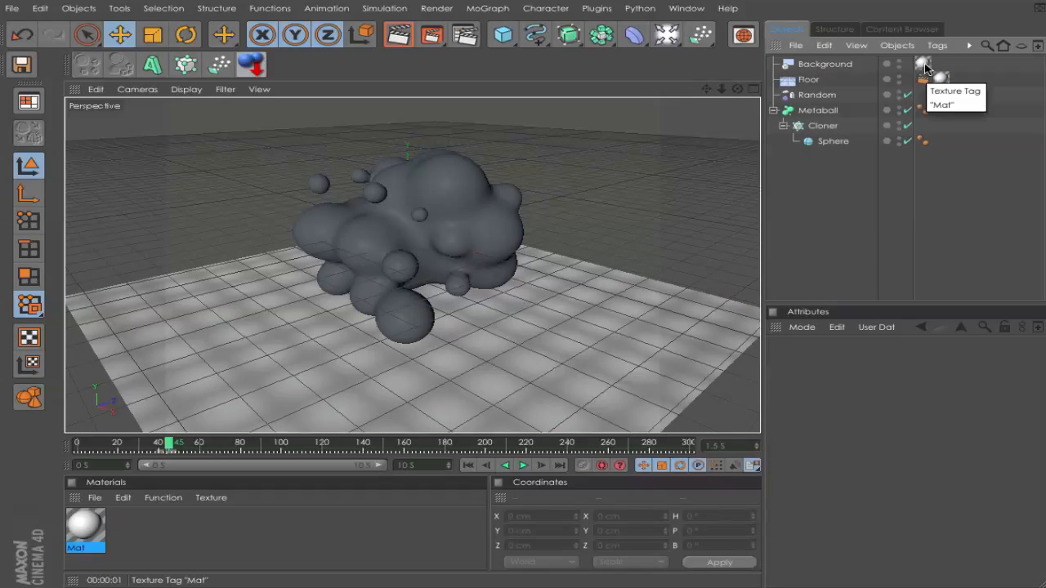
Set the Background's Texture tag projection to Frontal
left_click(922, 64)
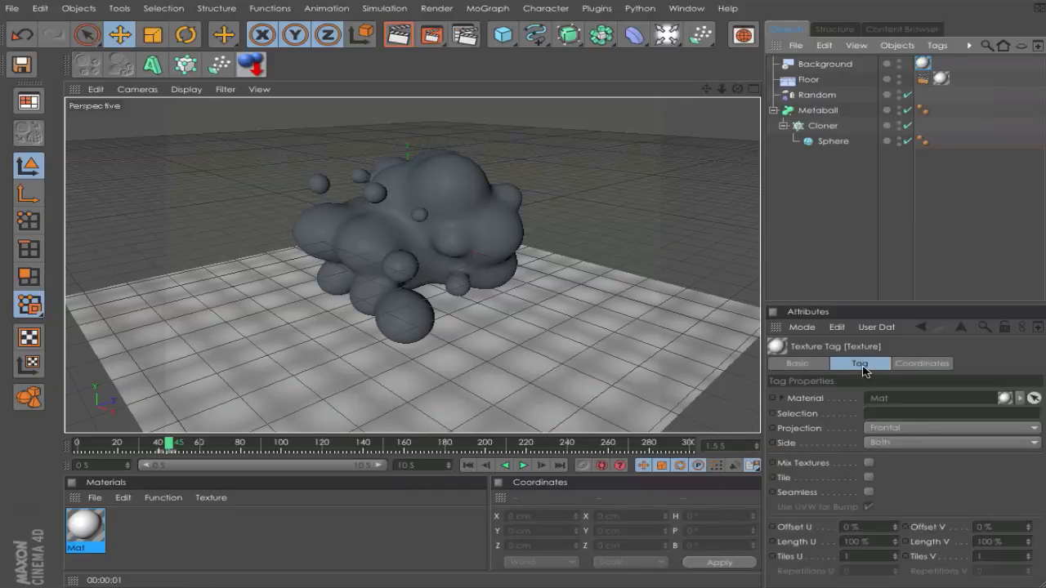
mouse_move(906, 433)
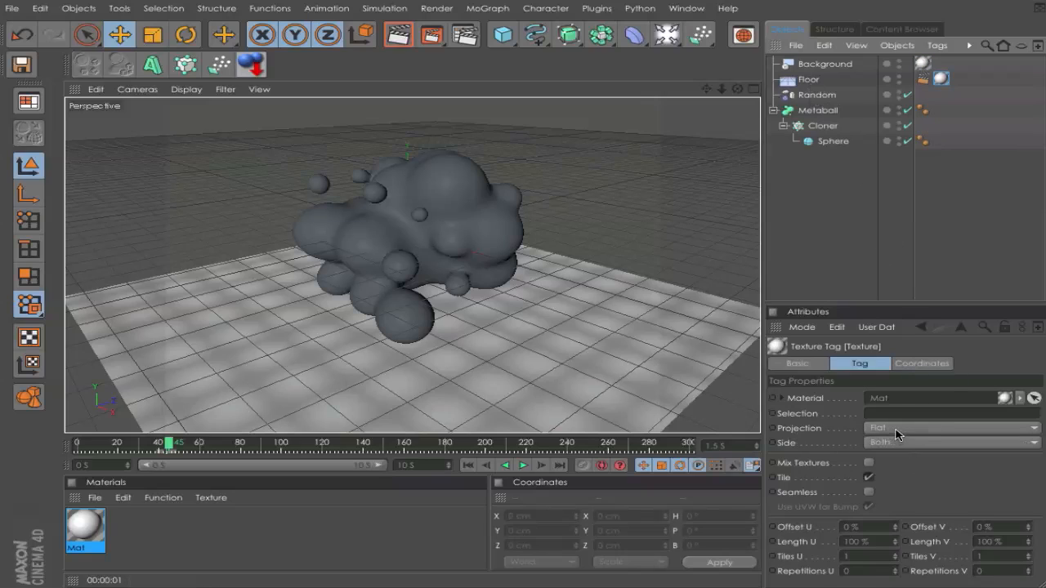
left_click(1026, 428)
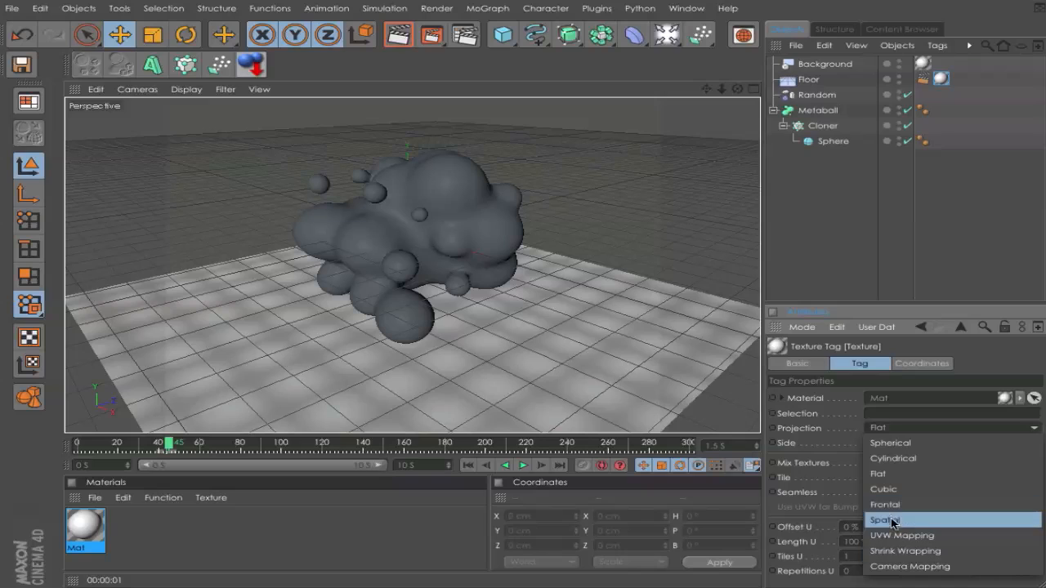
left_click(886, 520)
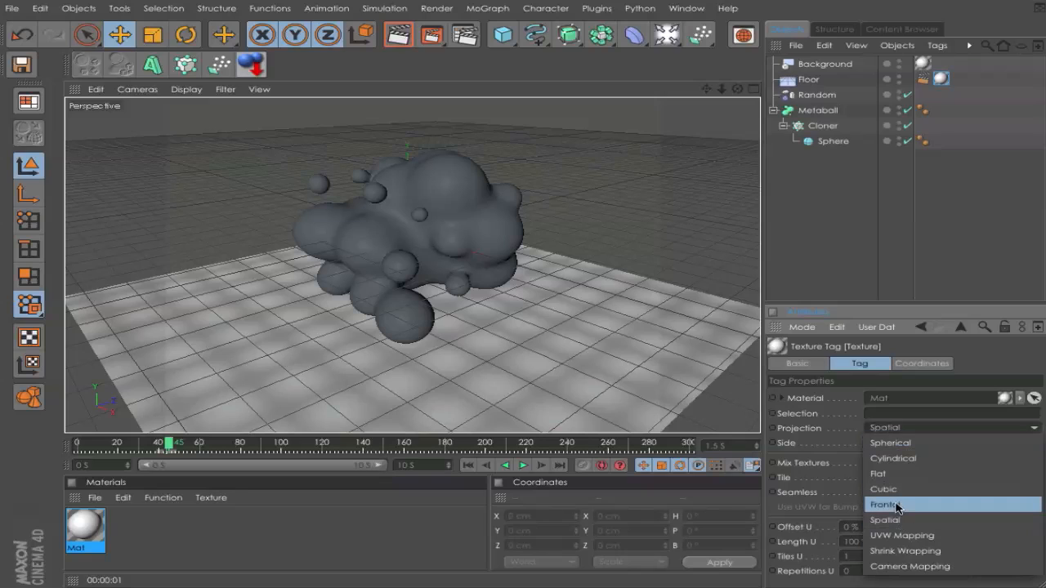
left_click(886, 503)
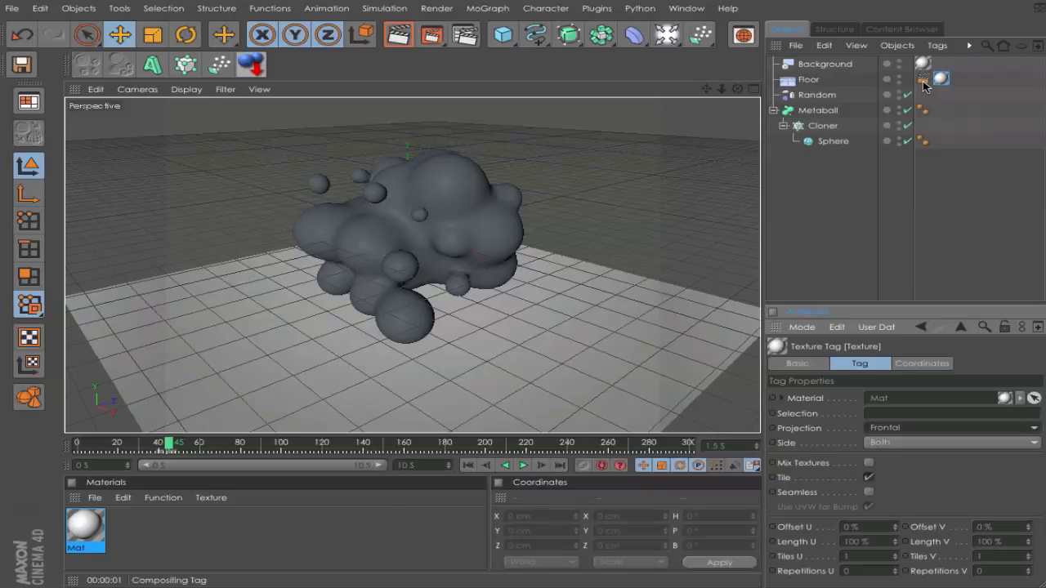
Enable Compositing Background on the tag and render the active view to preview
left_click(924, 78)
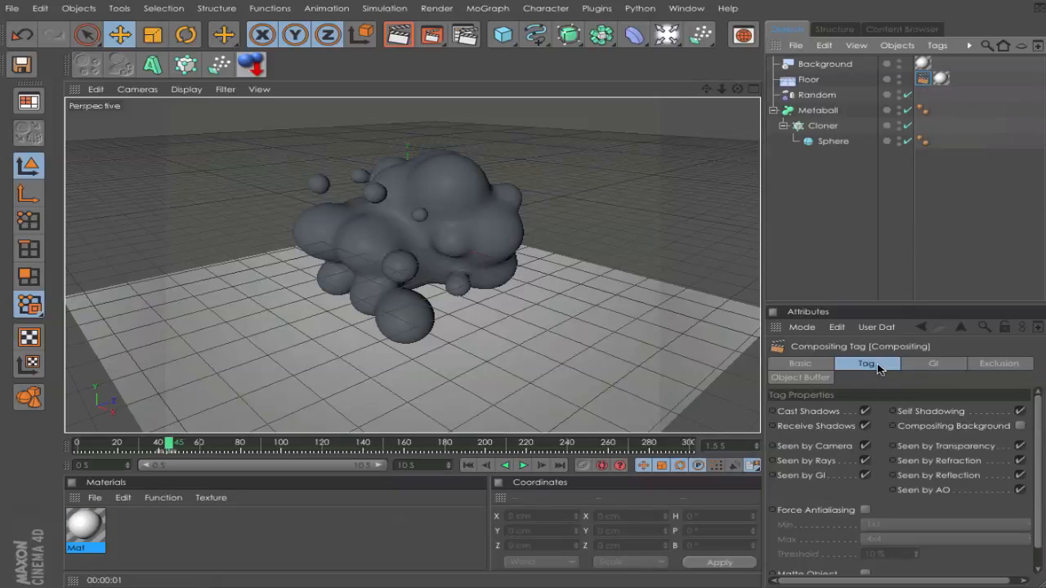
mouse_move(1011, 438)
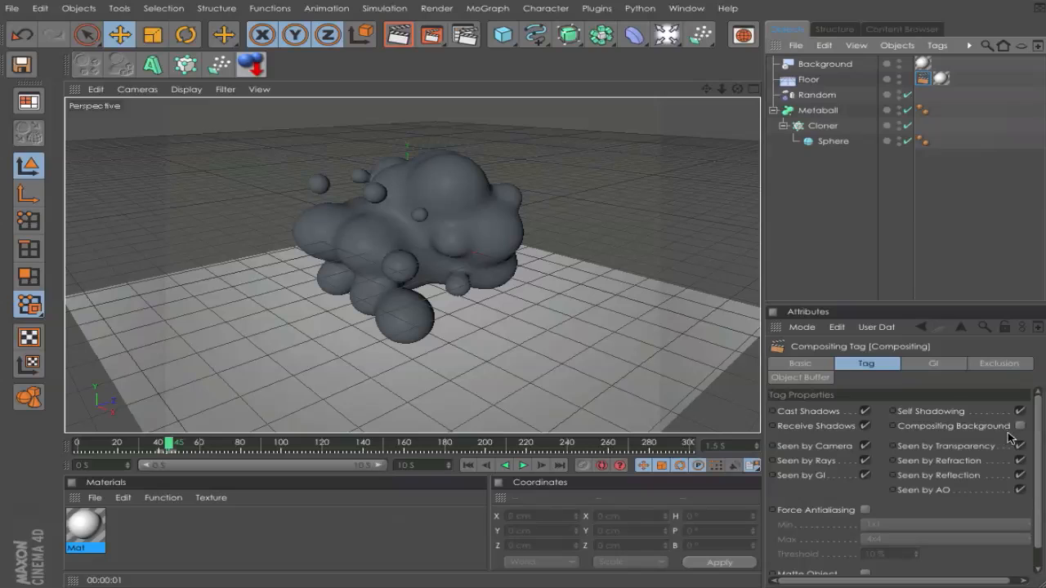
left_click(1020, 425)
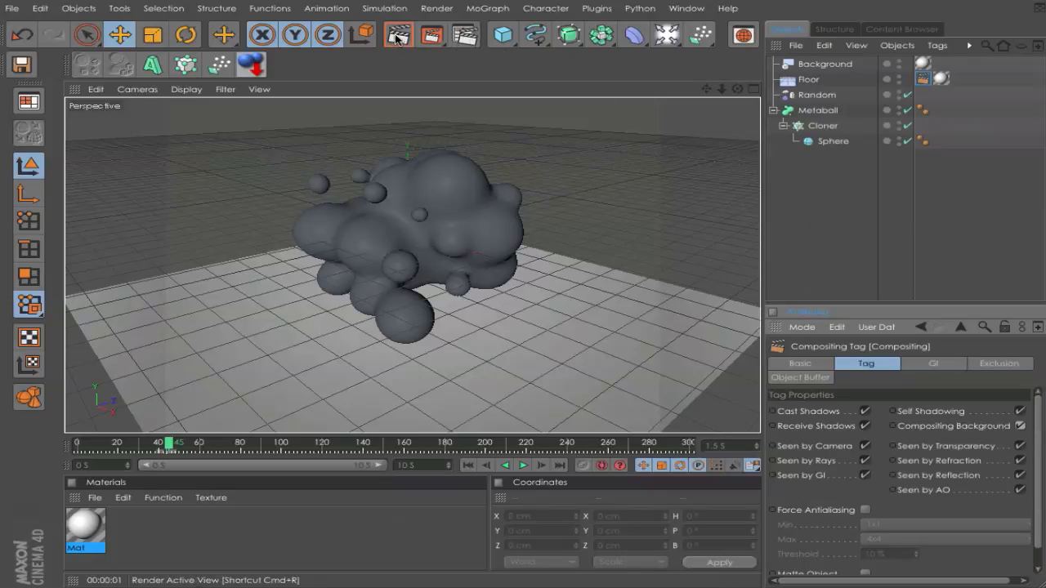
left_click(399, 34)
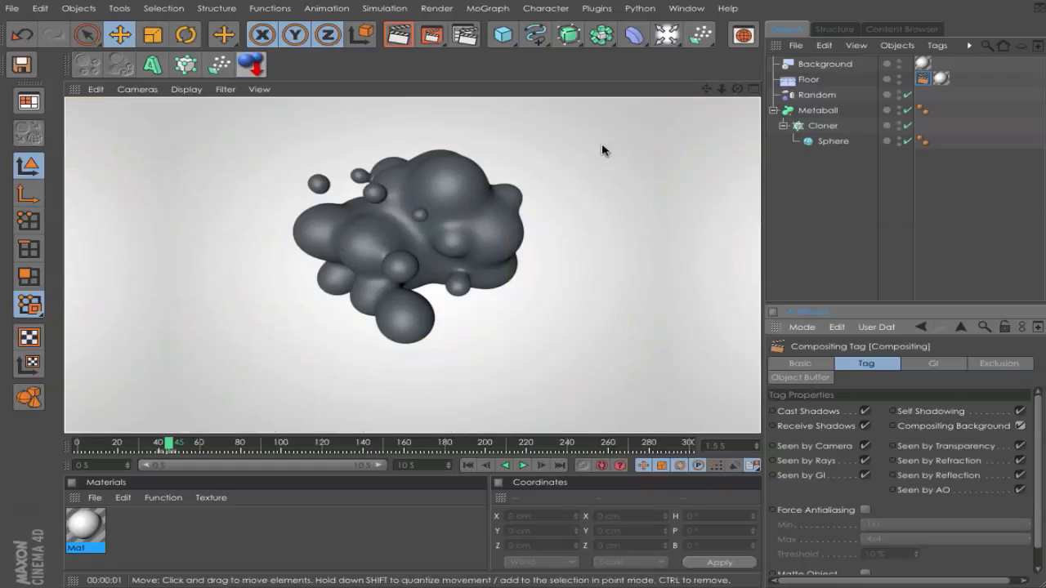
mouse_move(837, 196)
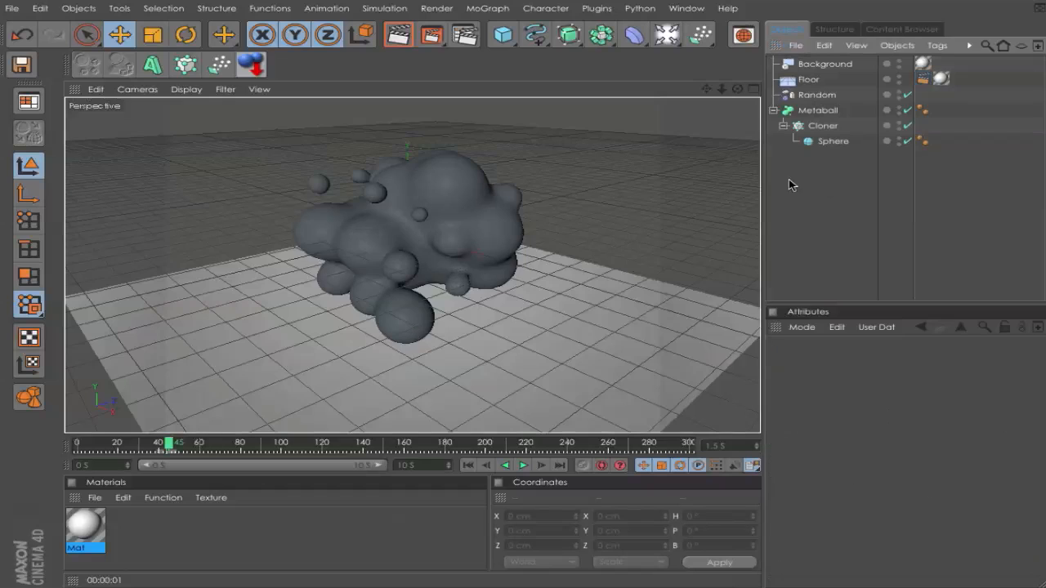
Browse the Broadcast material presets toward the Glossy red car paint for the blob
left_click(95, 497)
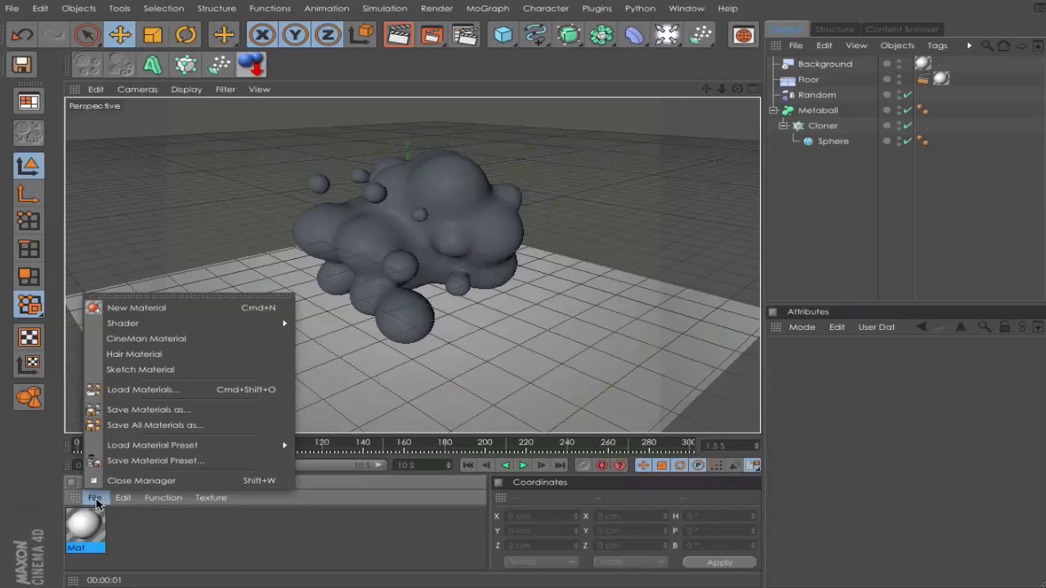
mouse_move(147, 339)
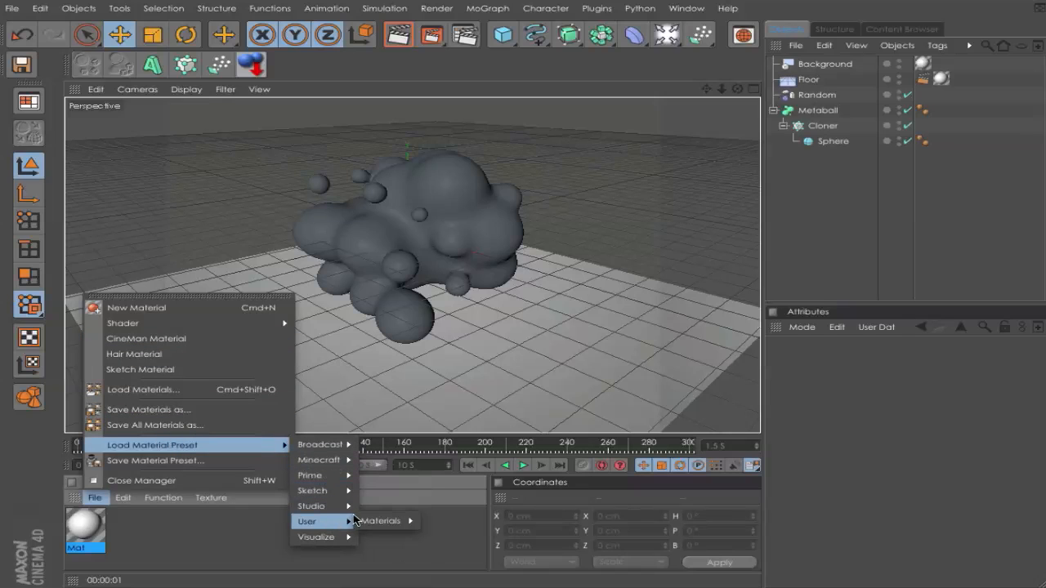
mouse_move(309, 474)
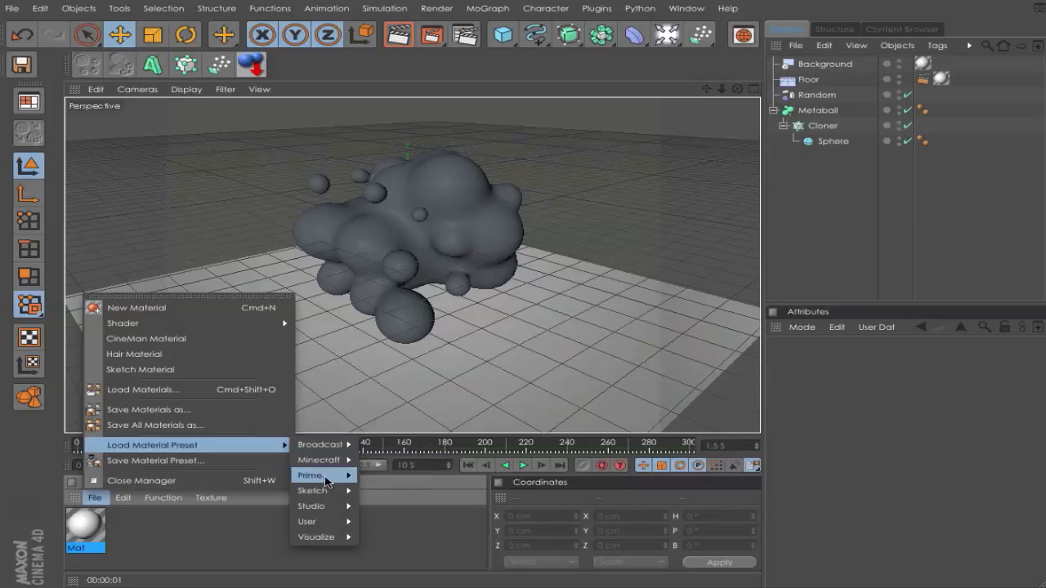
mouse_move(324, 444)
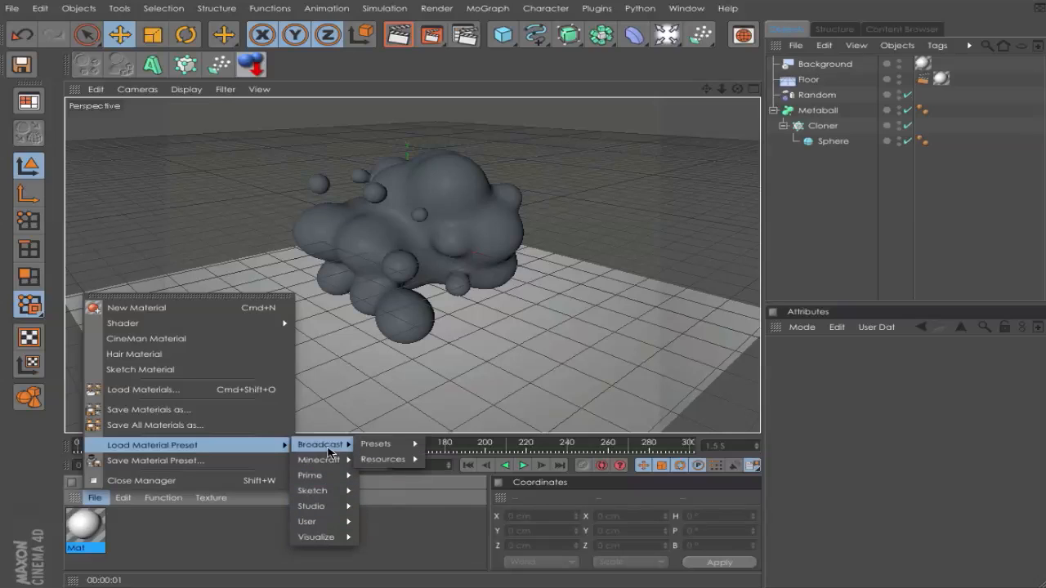
left_click(376, 444)
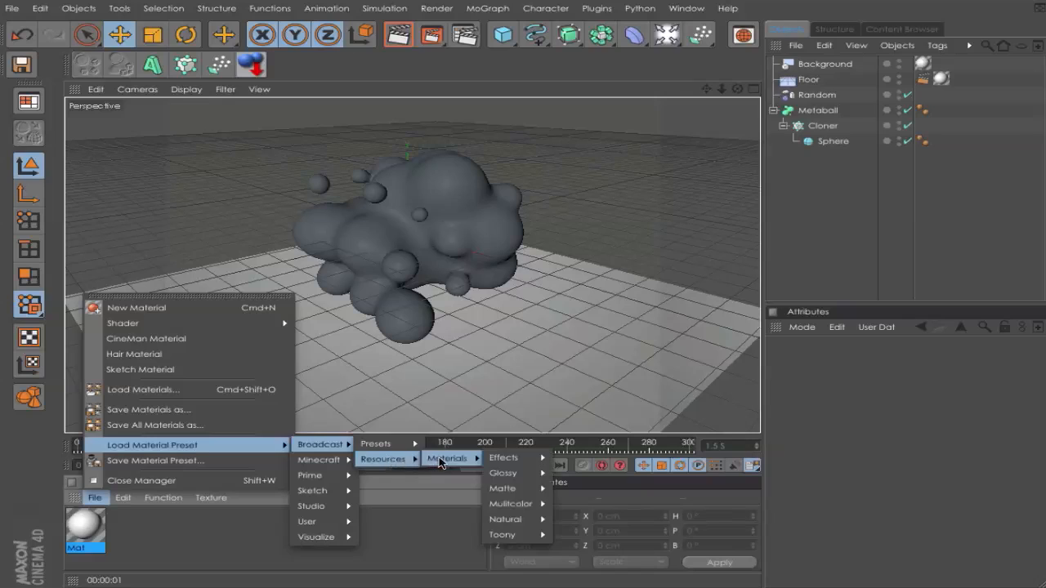
mouse_move(503, 472)
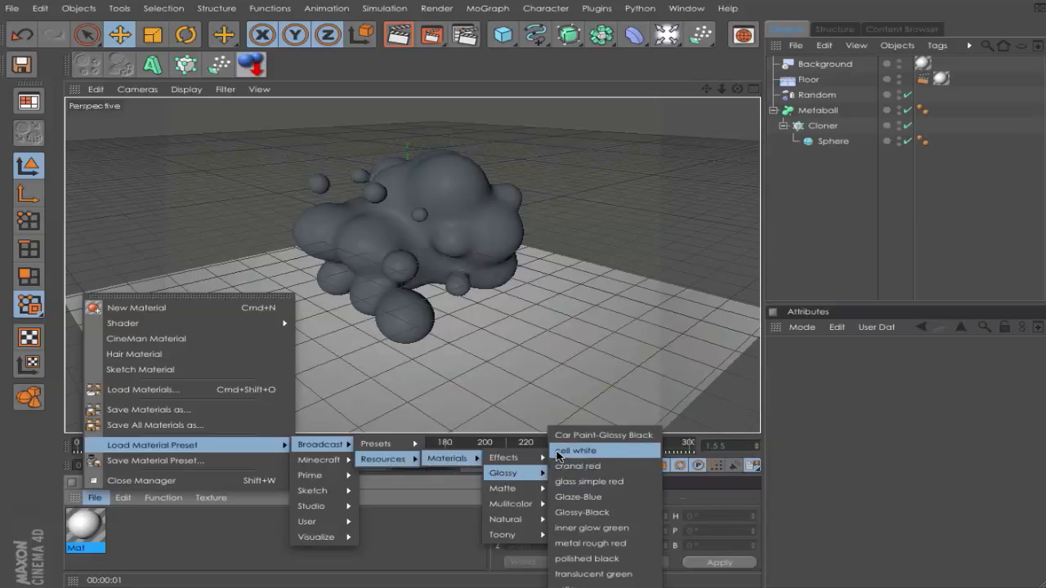
mouse_move(603, 435)
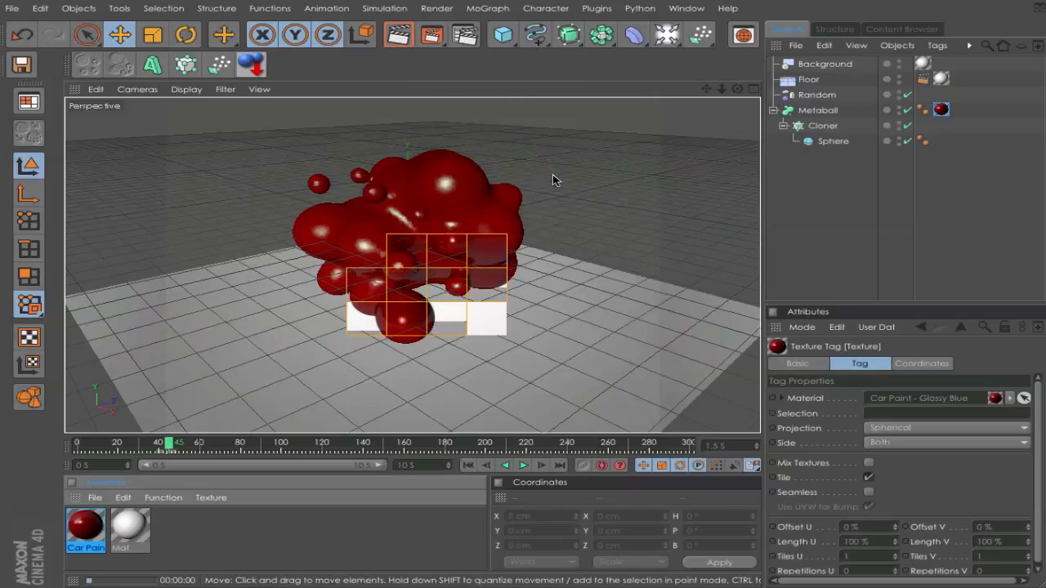
Render the active view to preview the glossy red blob on the white backdrop
left_click(431, 33)
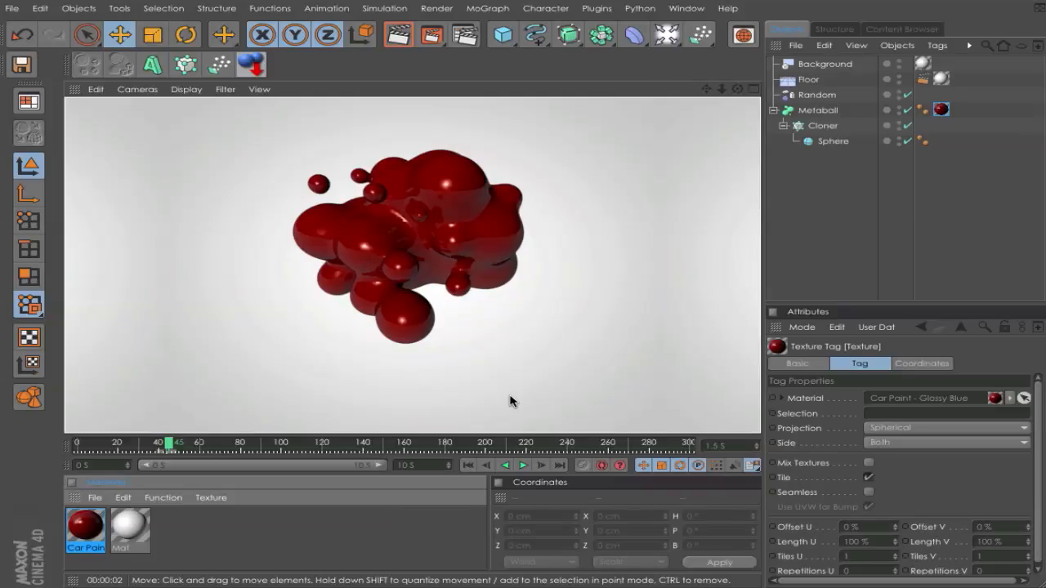
mouse_move(553, 402)
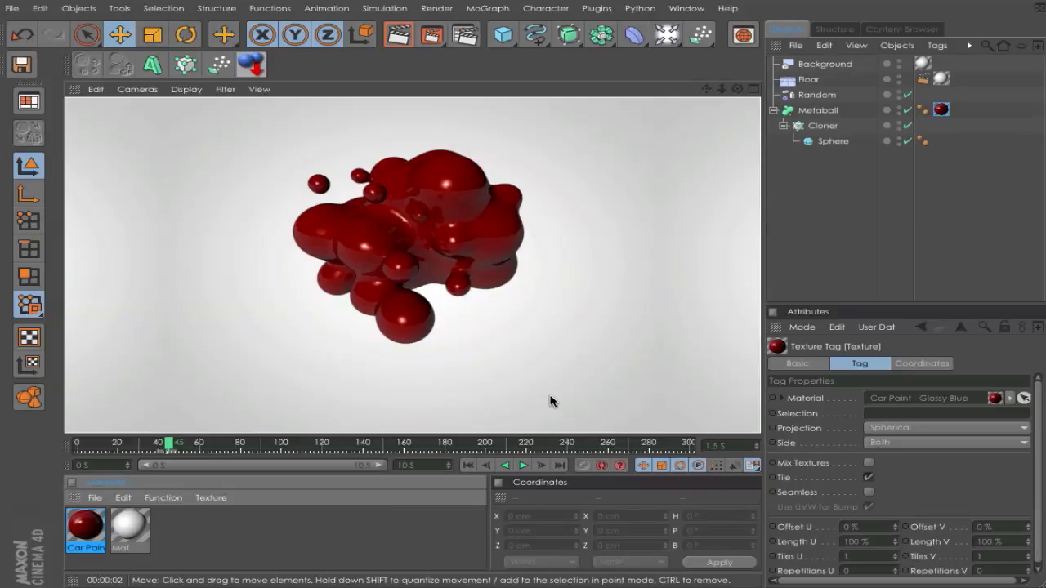
mouse_move(590, 389)
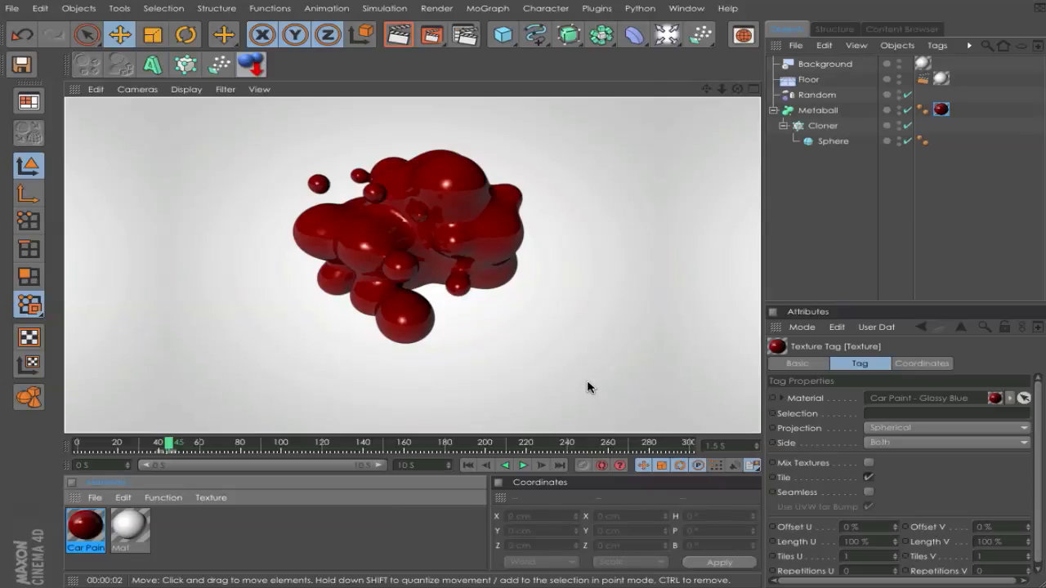
mouse_move(637, 380)
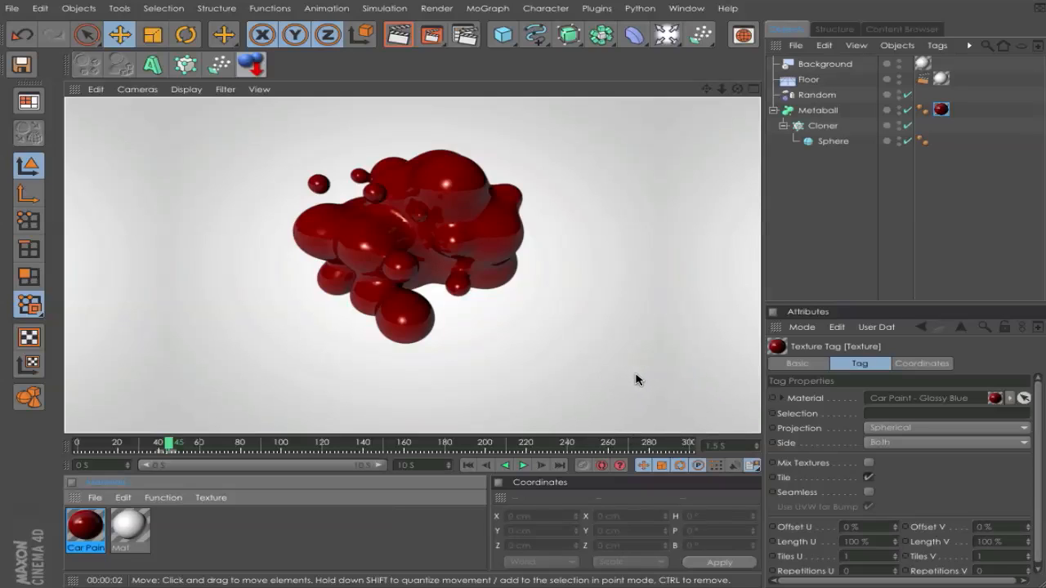
mouse_move(624, 401)
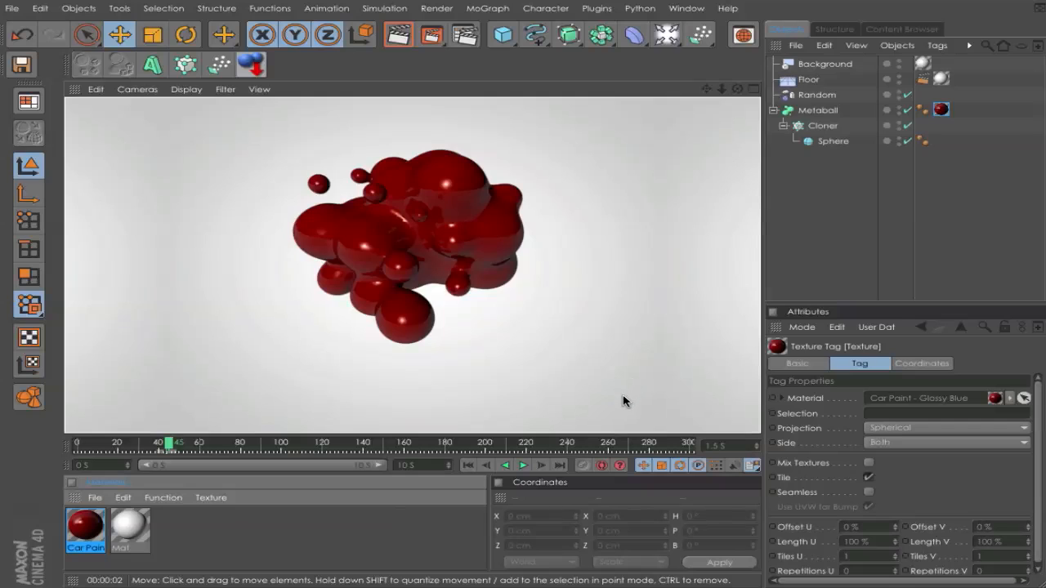
mouse_move(641, 412)
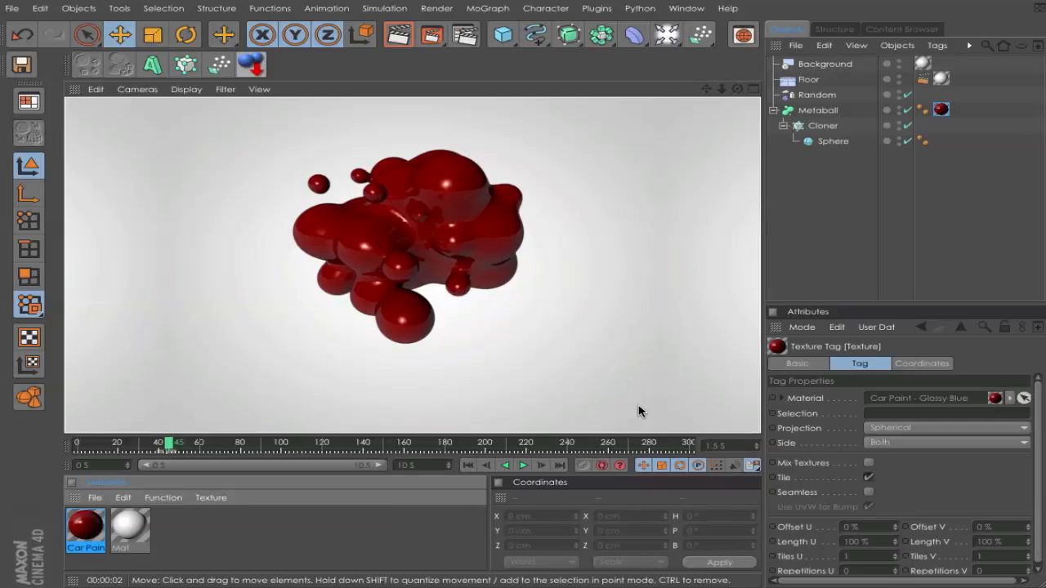
mouse_move(647, 412)
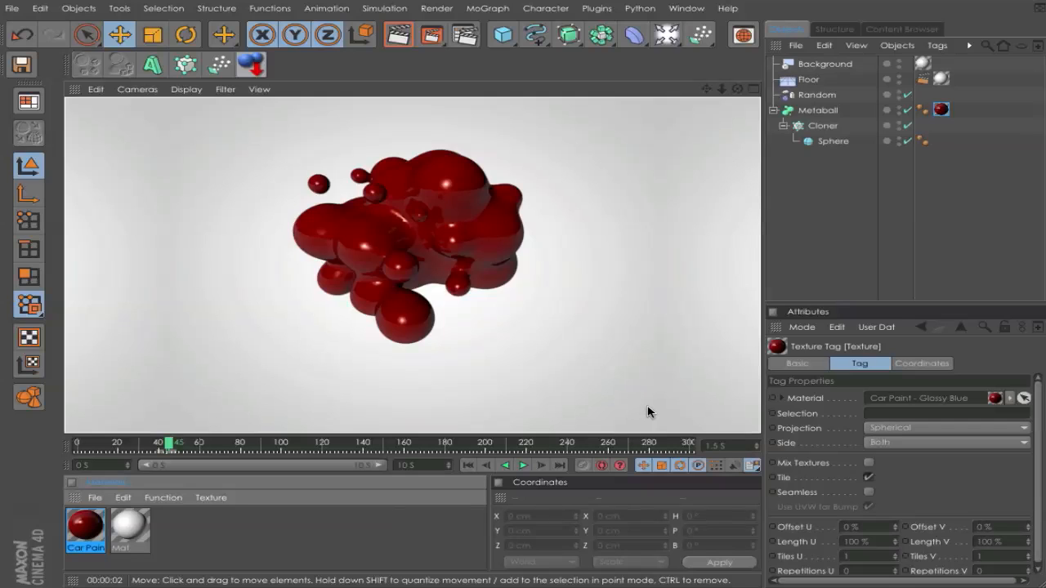